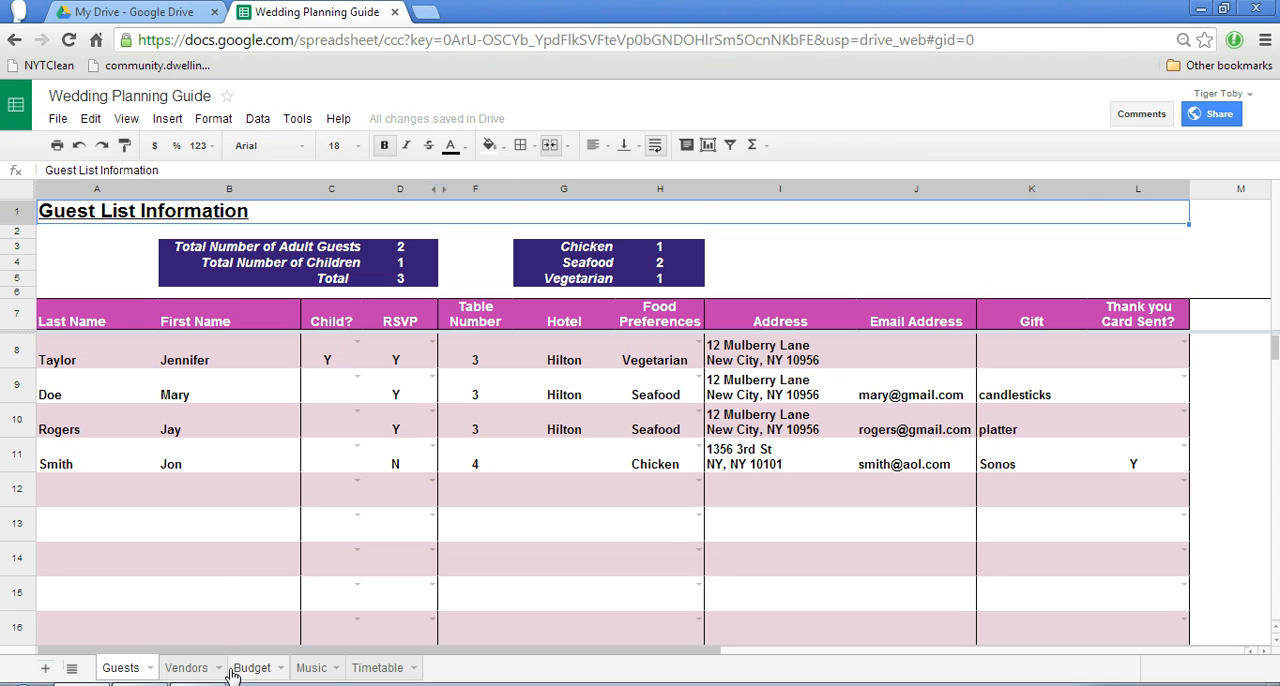
mouse_move(164, 332)
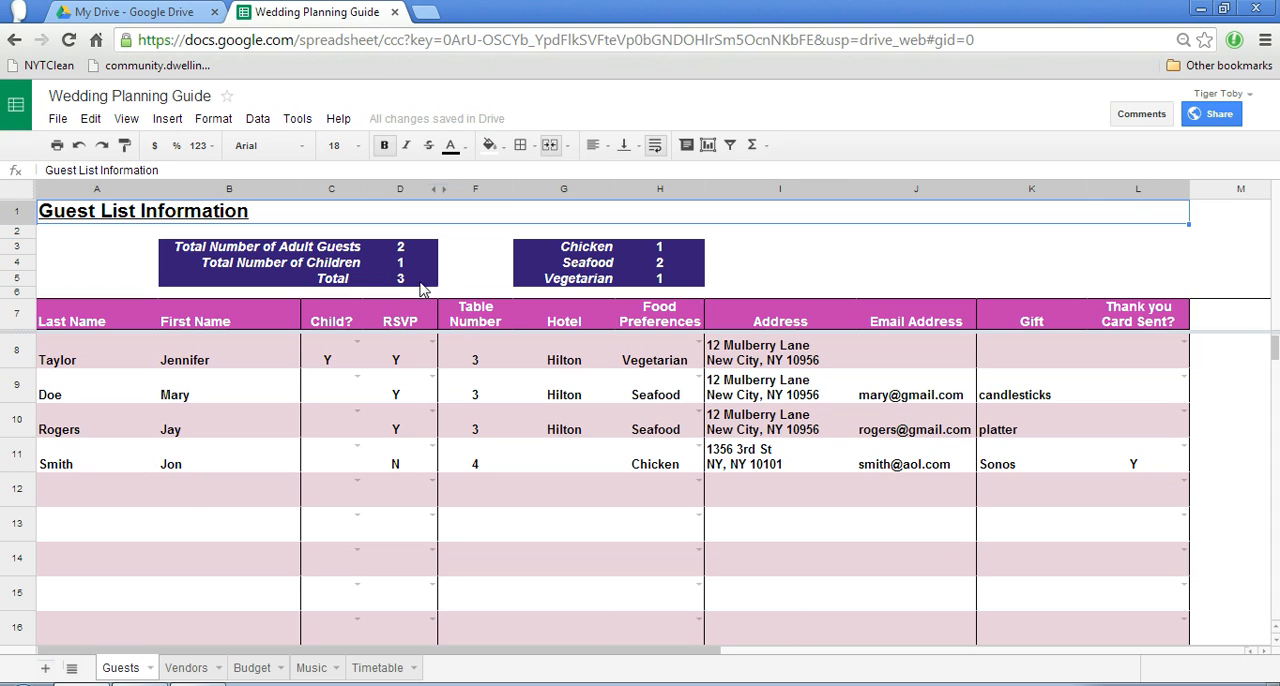
mouse_move(576, 280)
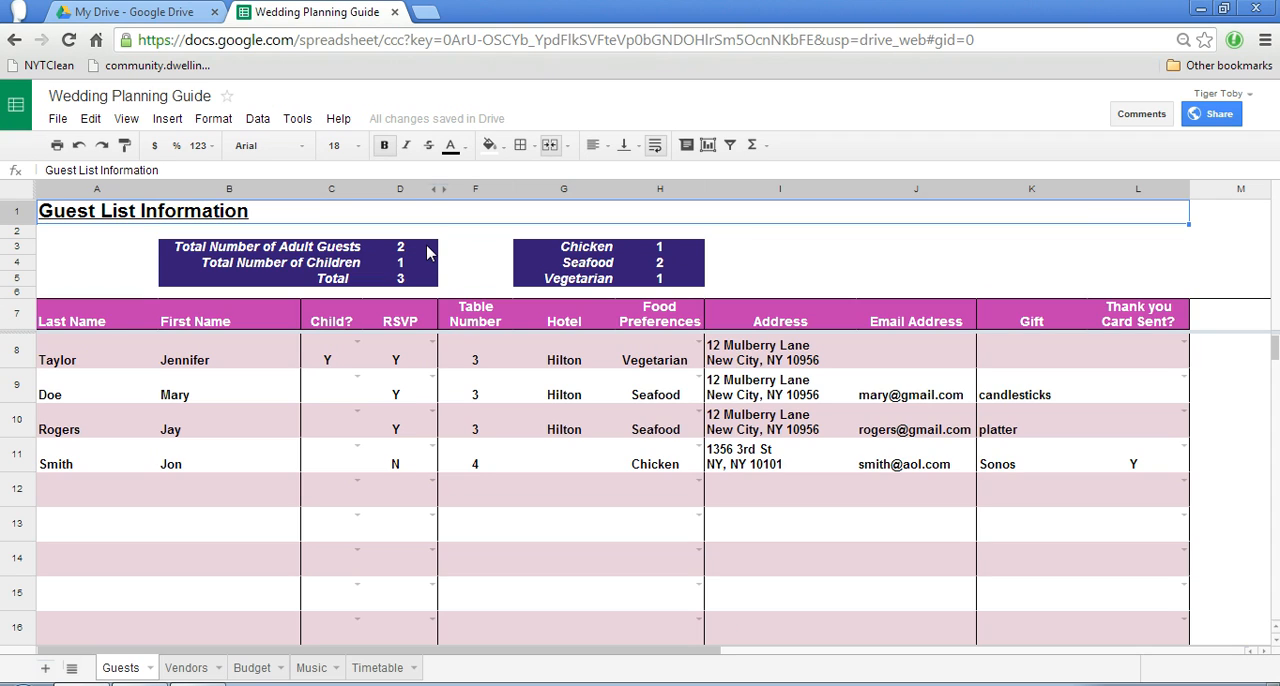
Review the adult guest total formula and set Jennifer's RSVP back to Y on the Guests sheet
left_click(418, 246)
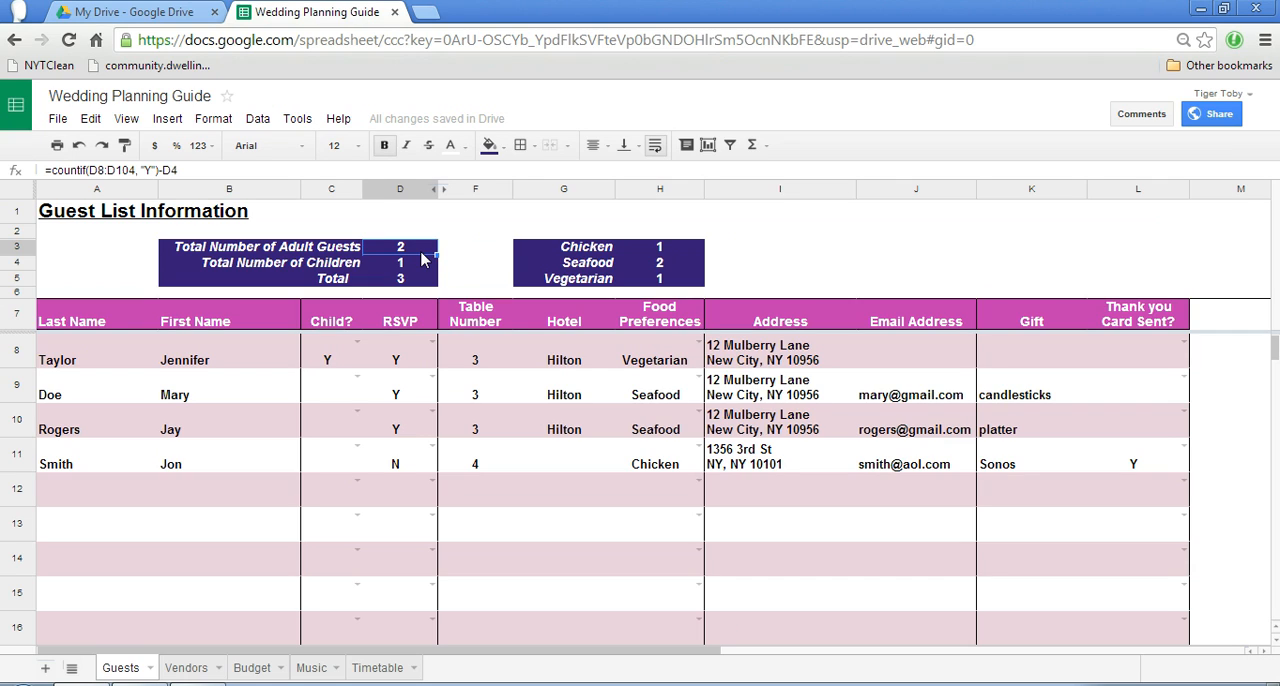
mouse_move(404, 360)
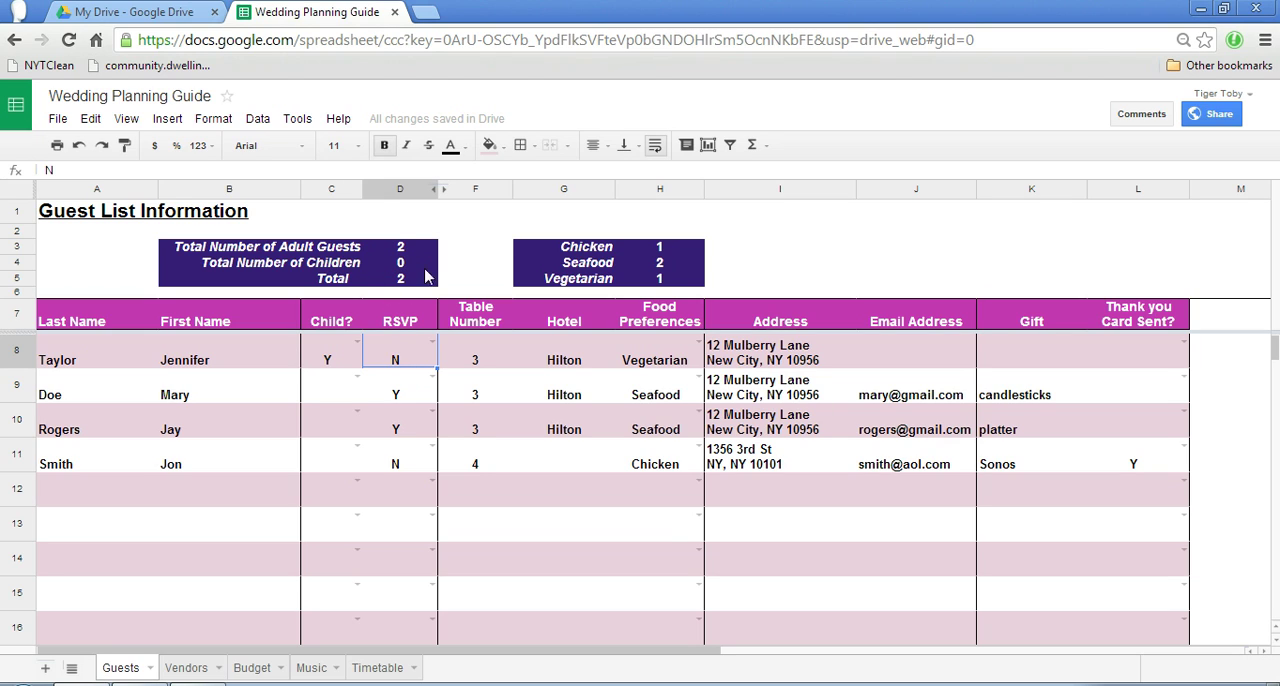
left_click(430, 344)
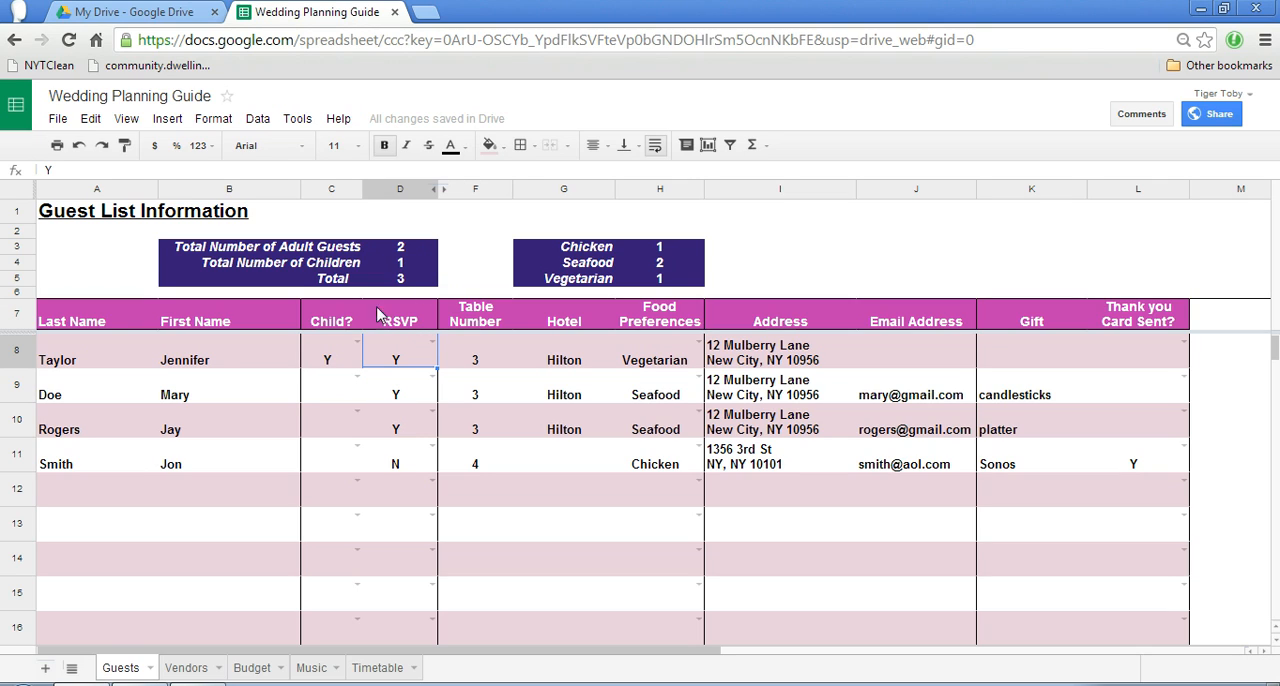
mouse_move(110, 442)
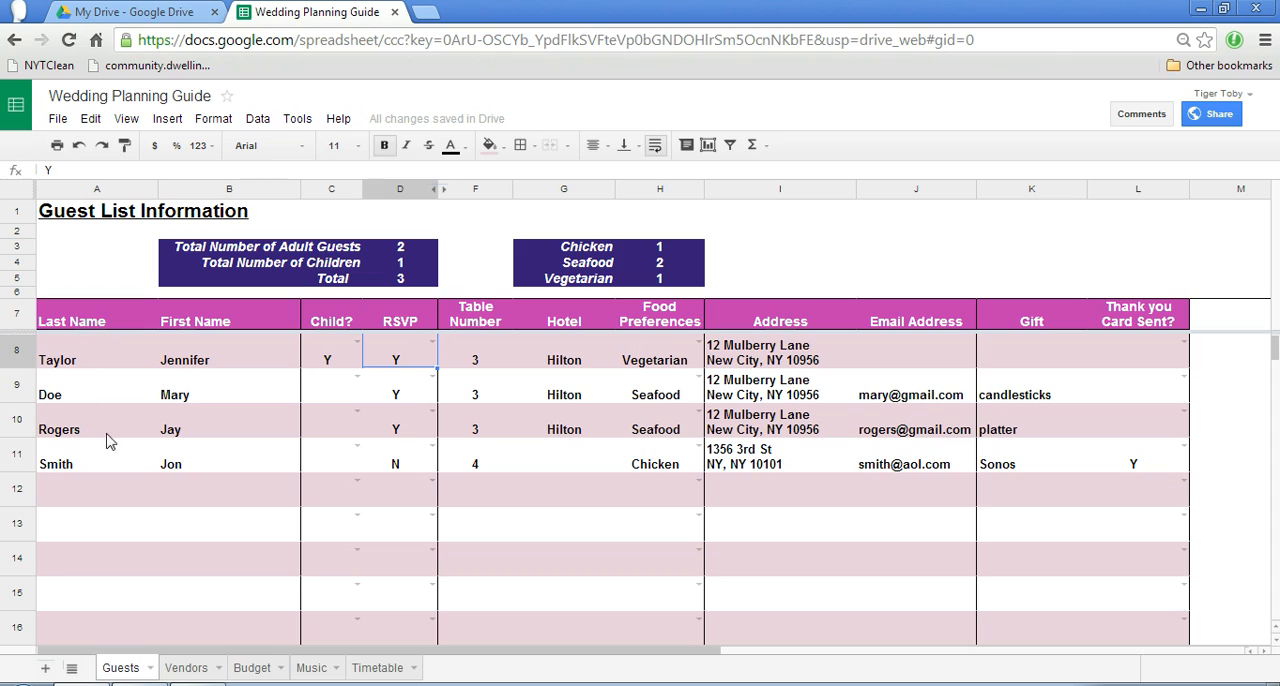
mouse_move(228, 456)
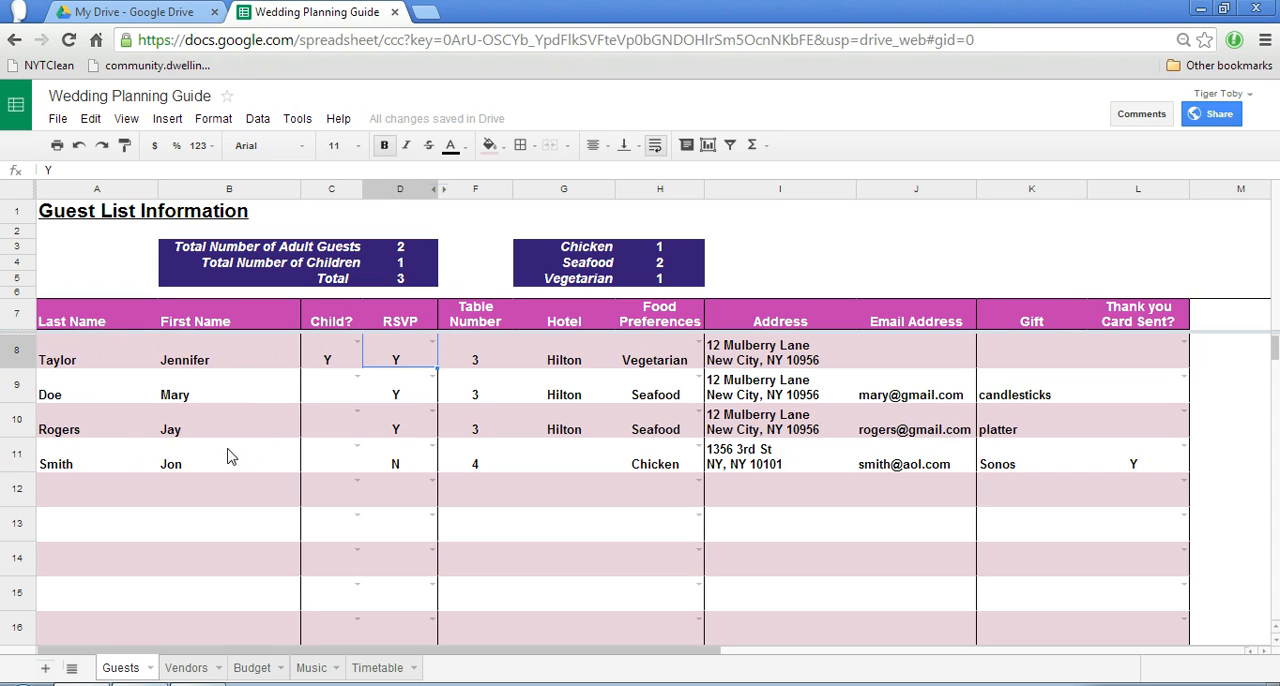
mouse_move(378, 364)
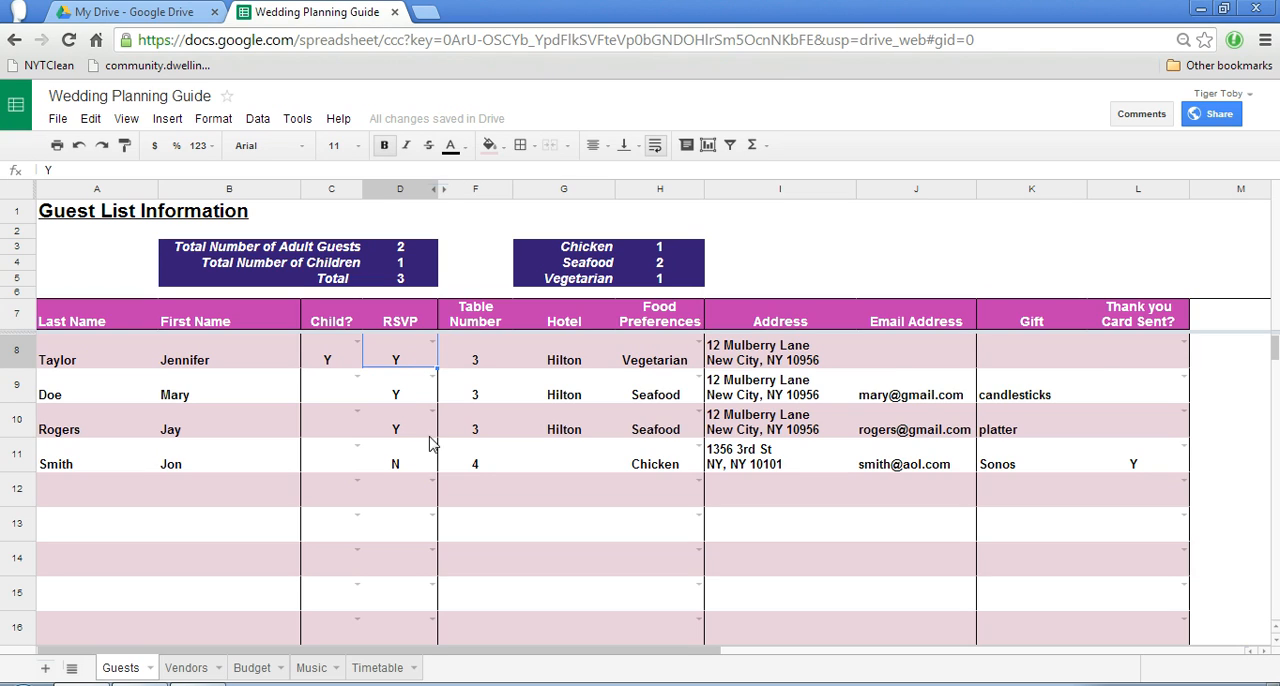
mouse_move(572, 360)
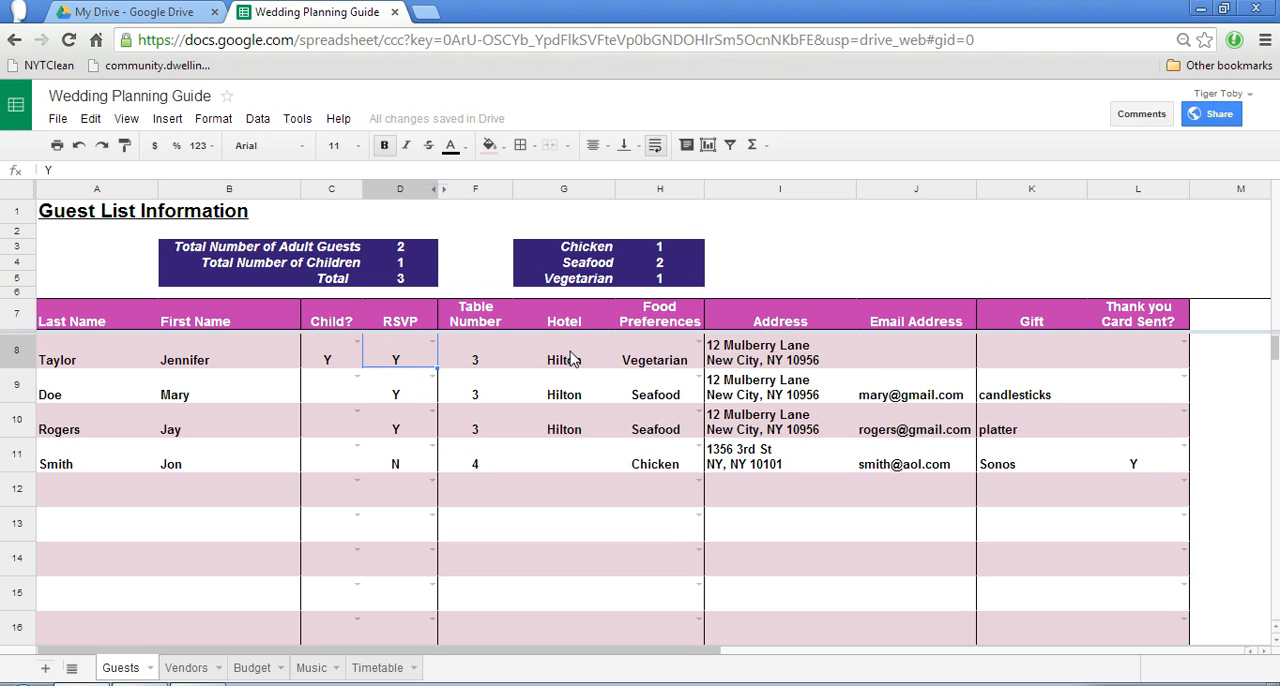
mouse_move(800, 356)
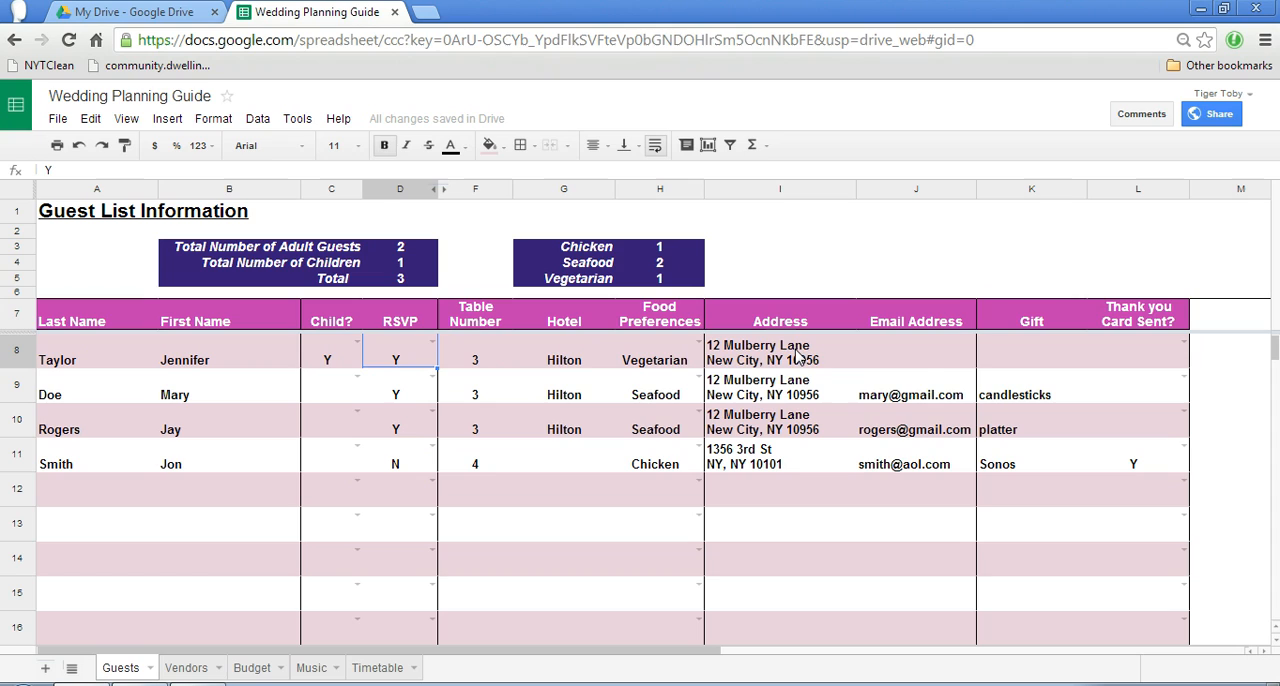
mouse_move(1004, 354)
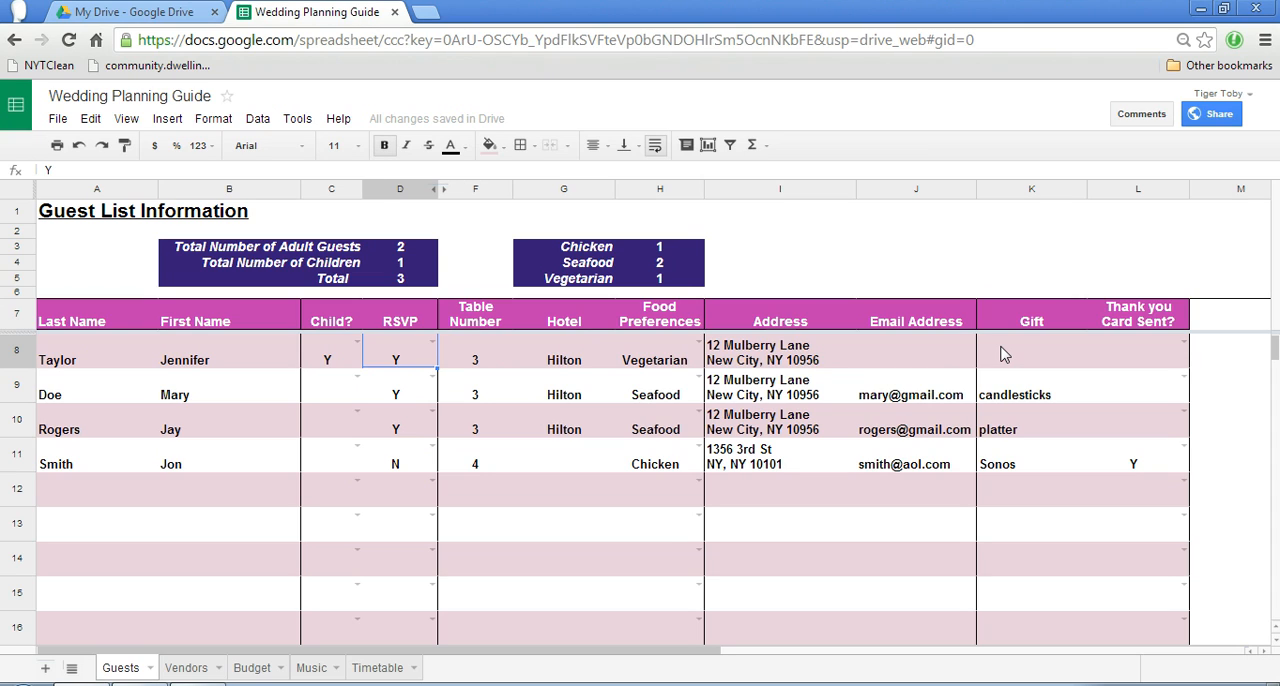
mouse_move(612, 408)
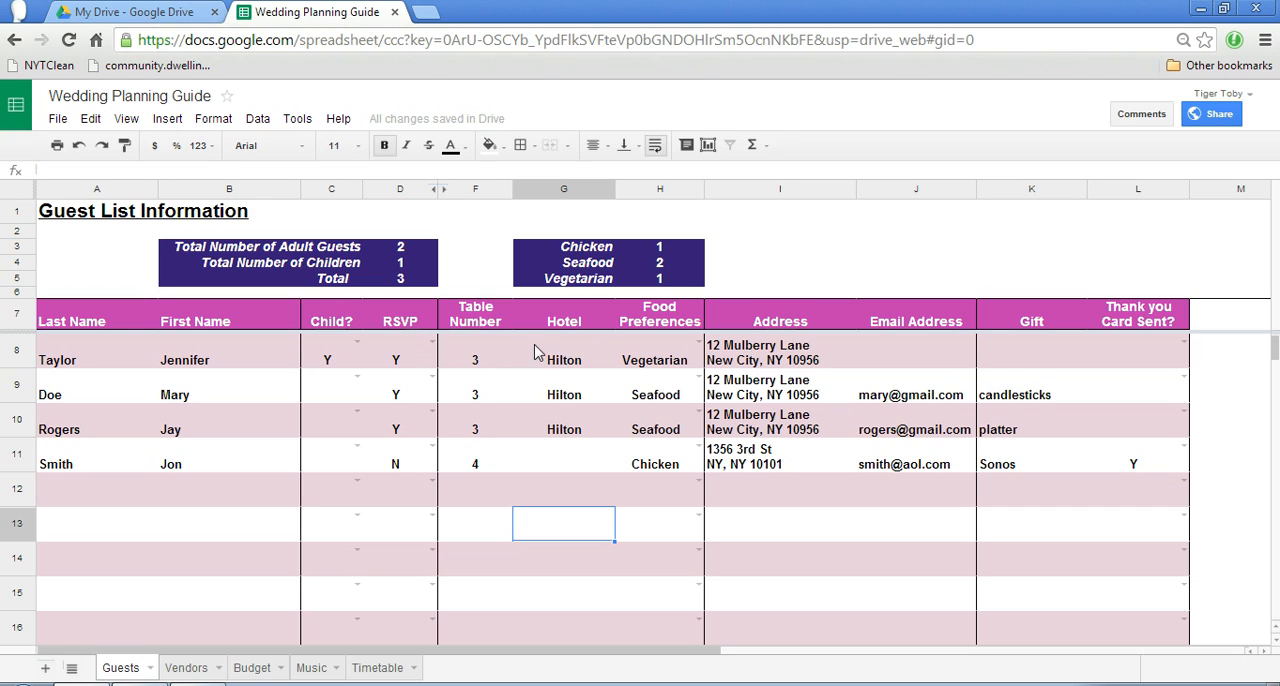
mouse_move(402, 428)
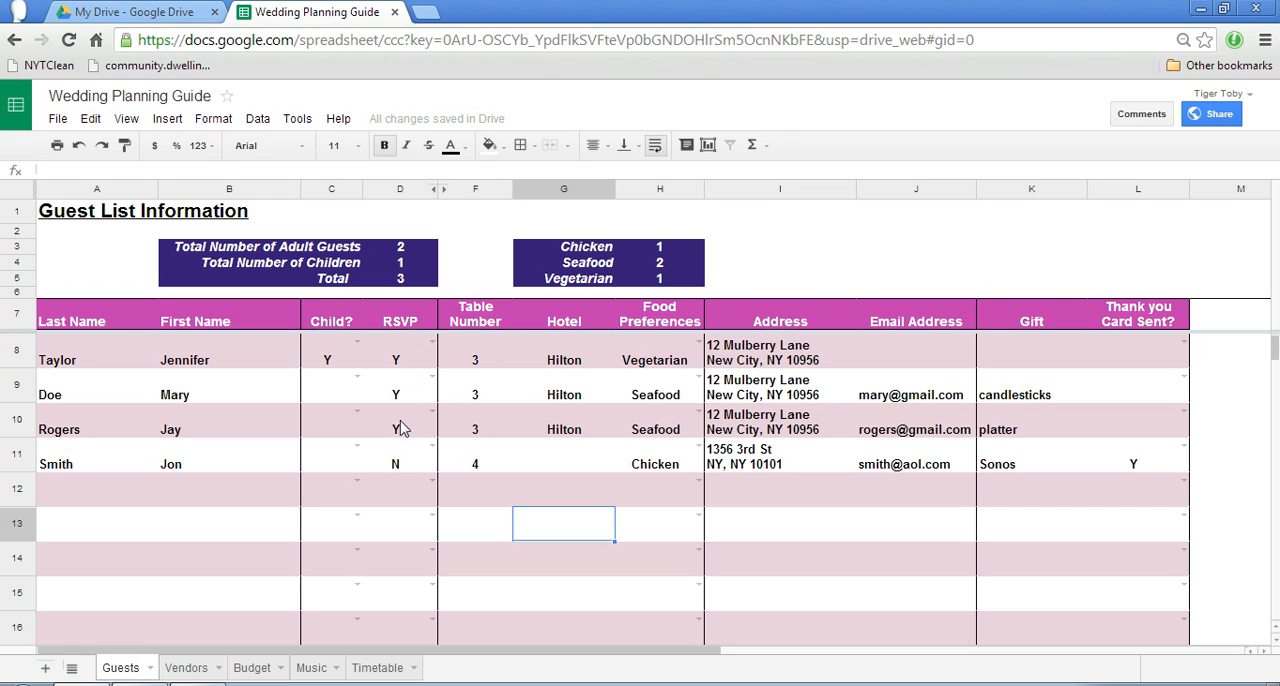
scroll("down", 3)
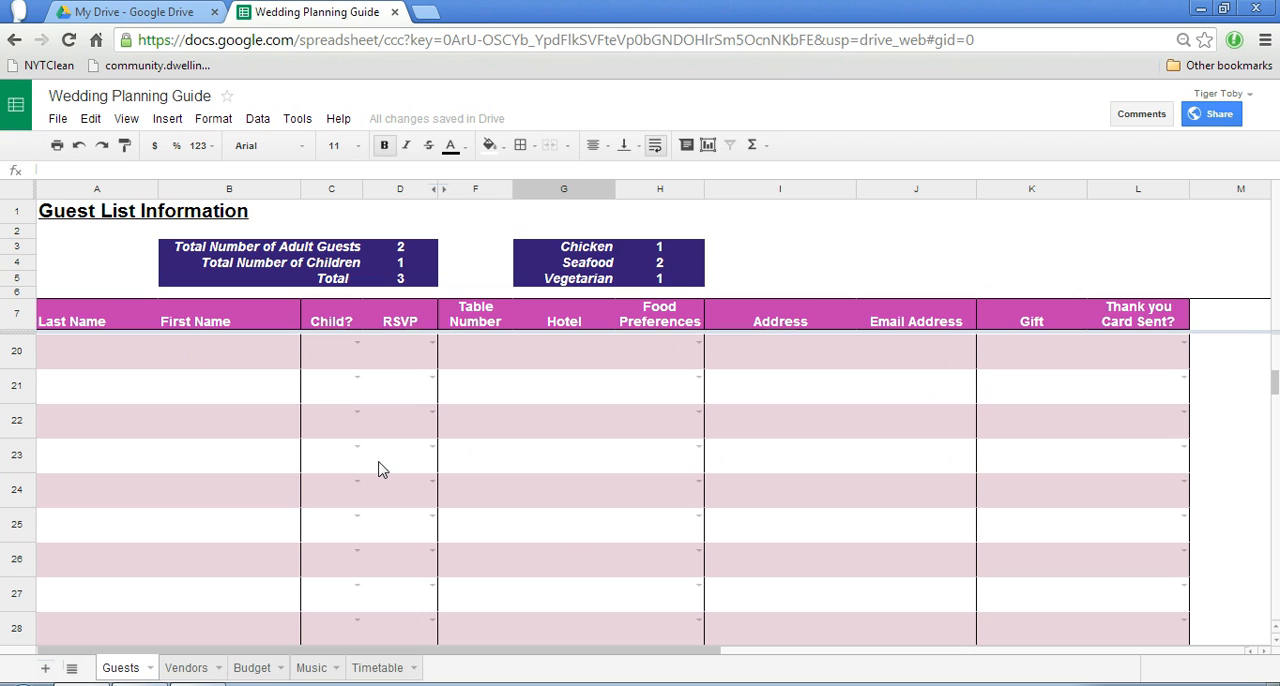
scroll("up", 3)
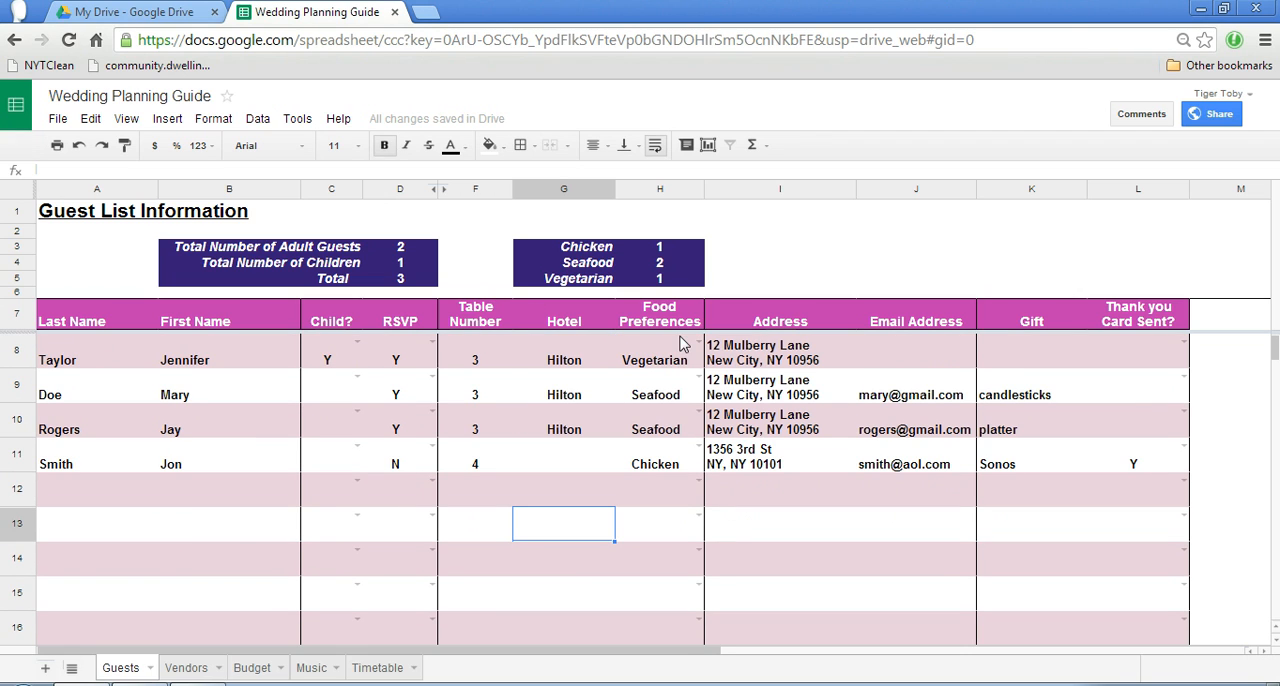
mouse_move(320, 642)
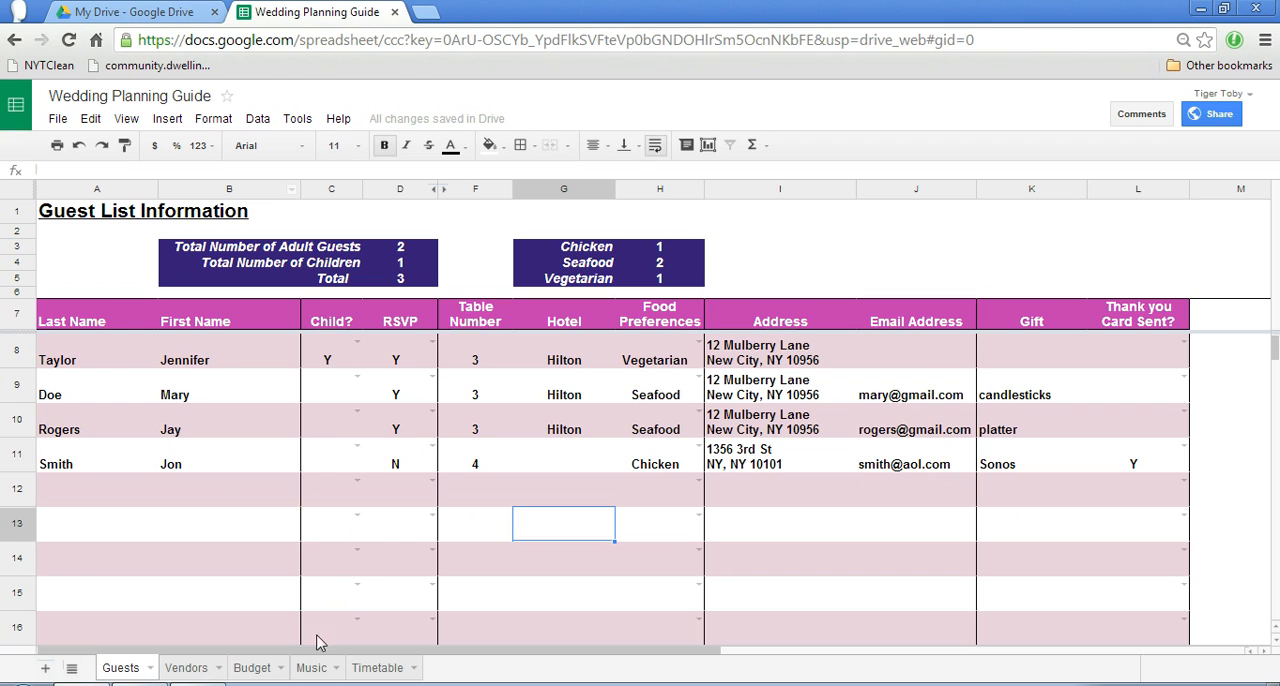
mouse_move(184, 664)
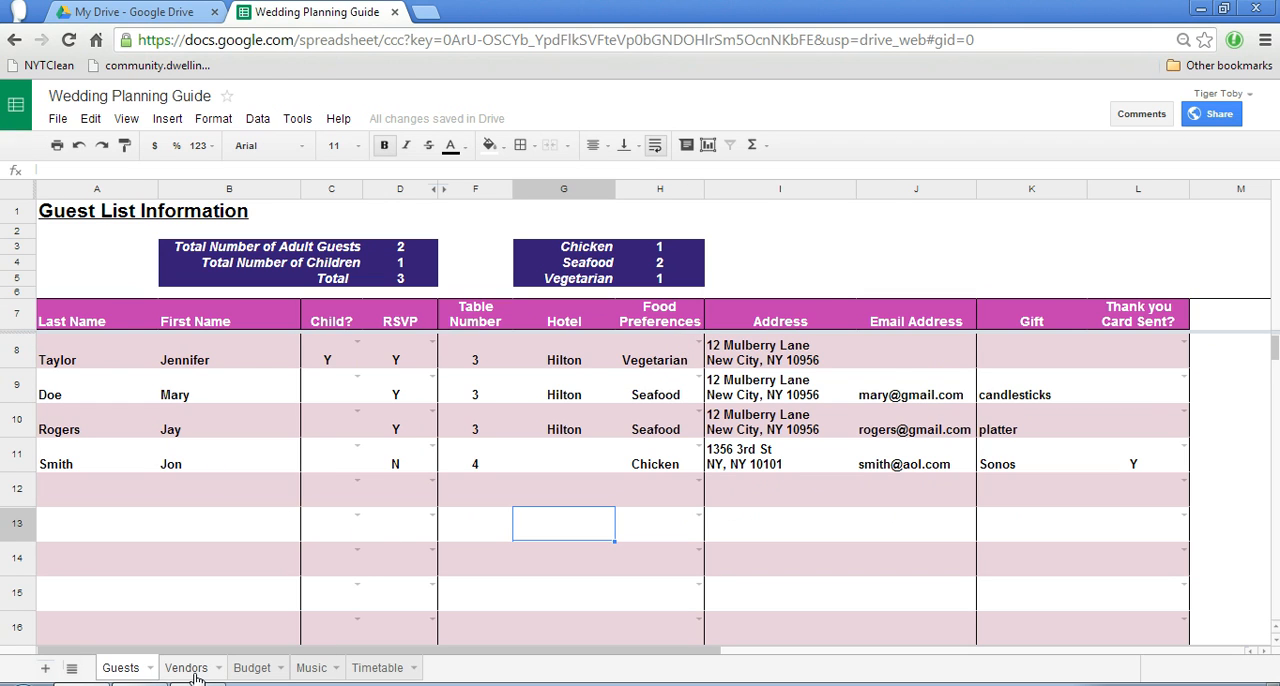
View the Vendors sheet's contact table, then move on to the Budget sheet
left_click(184, 668)
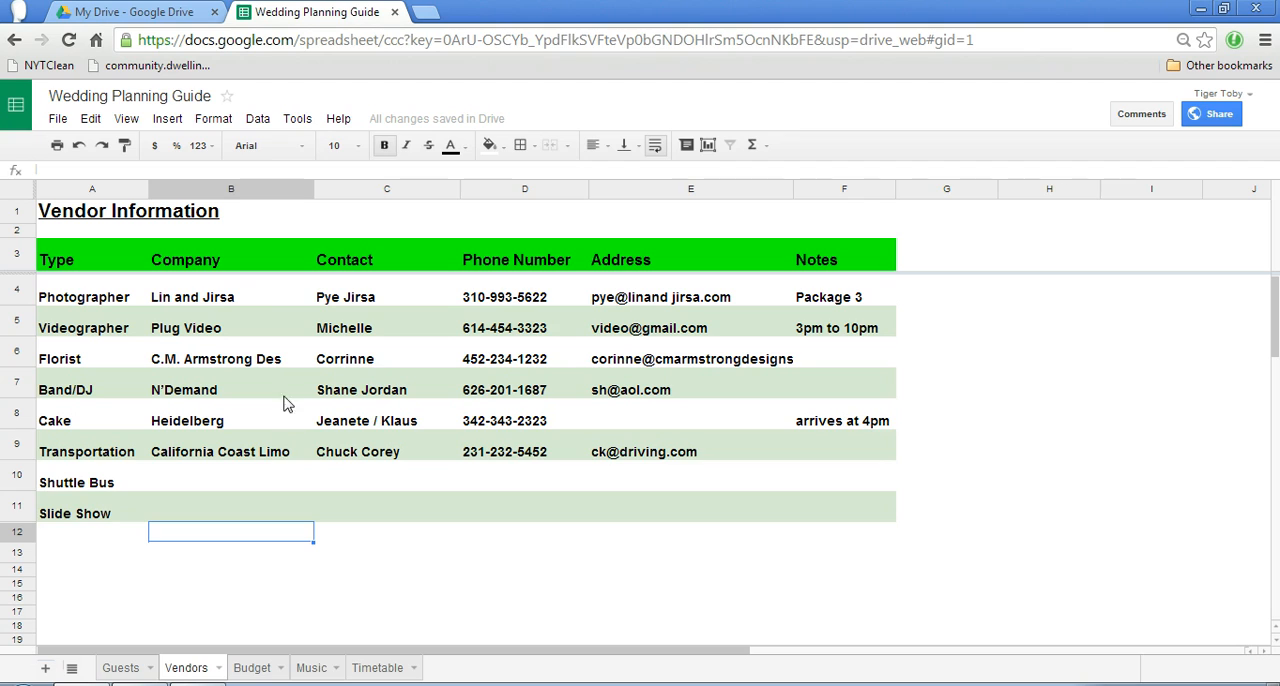
mouse_move(112, 344)
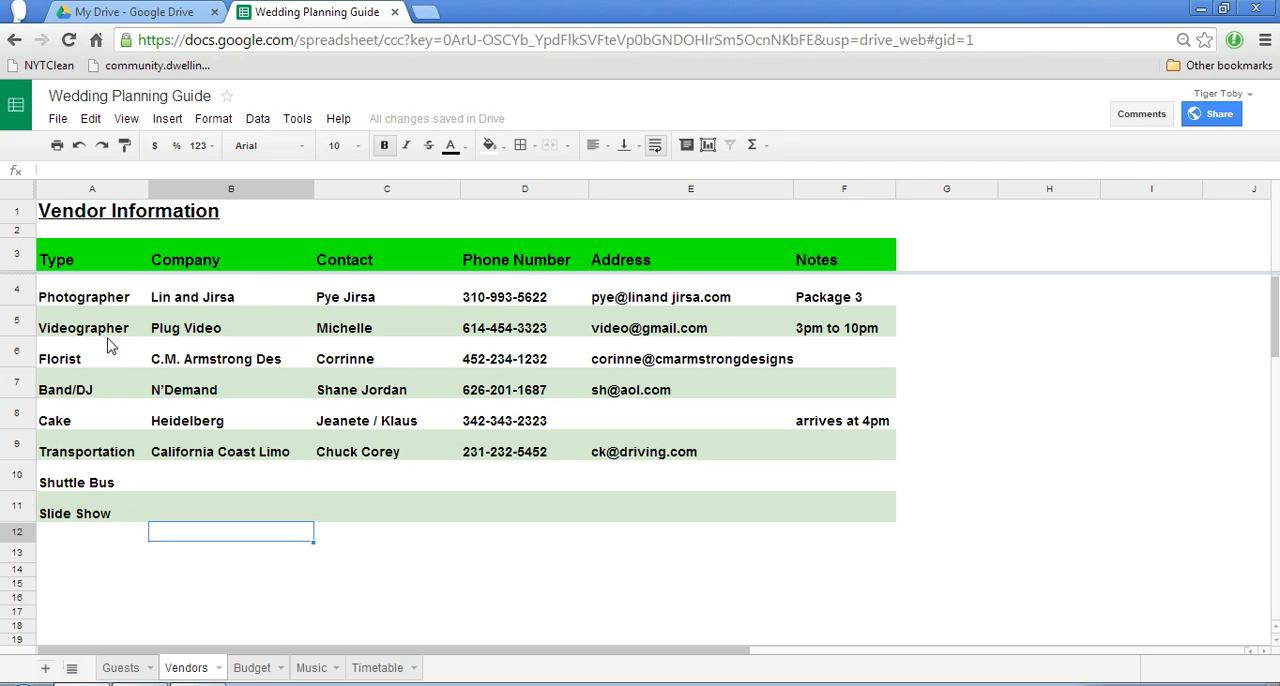
mouse_move(116, 322)
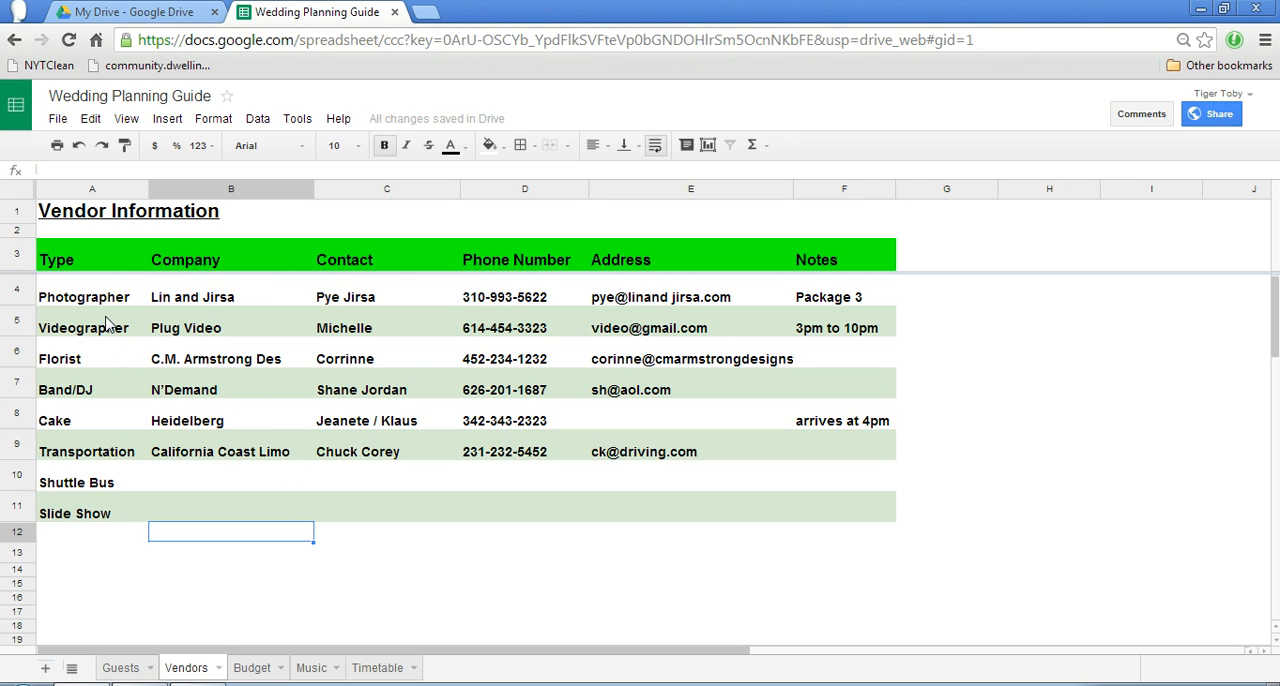
mouse_move(168, 260)
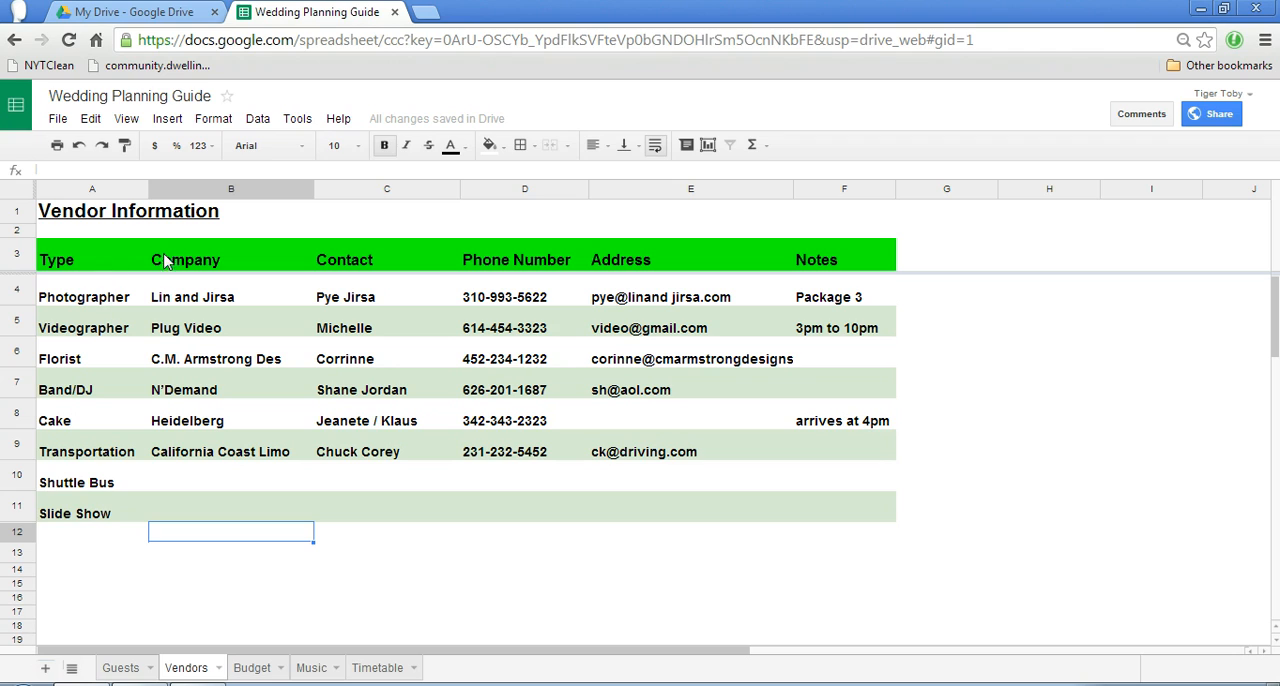
mouse_move(408, 320)
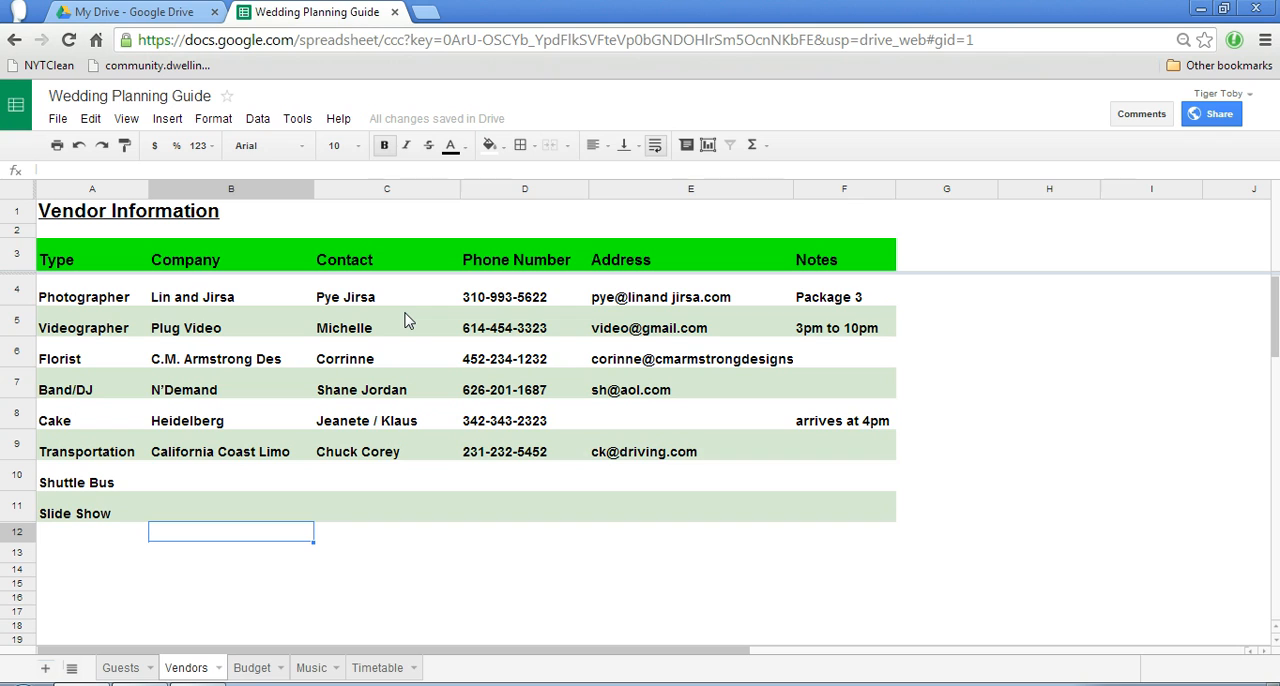
left_click(250, 668)
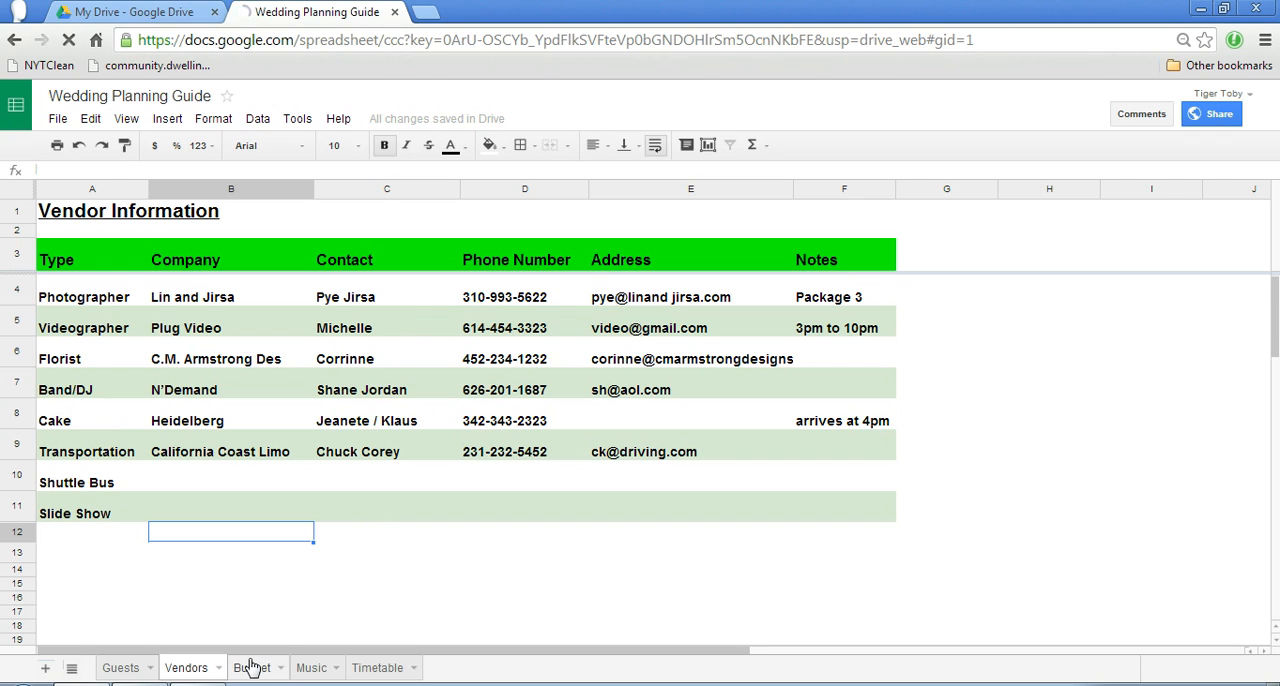
left_click(248, 668)
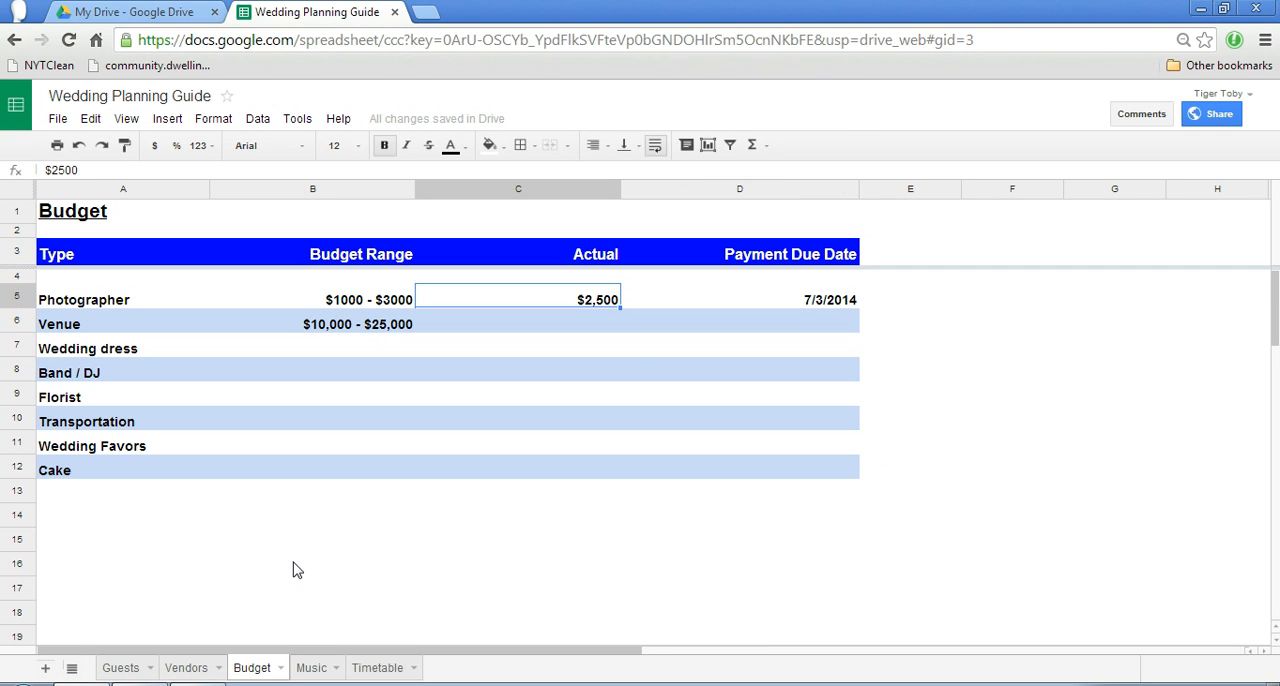
mouse_move(402, 472)
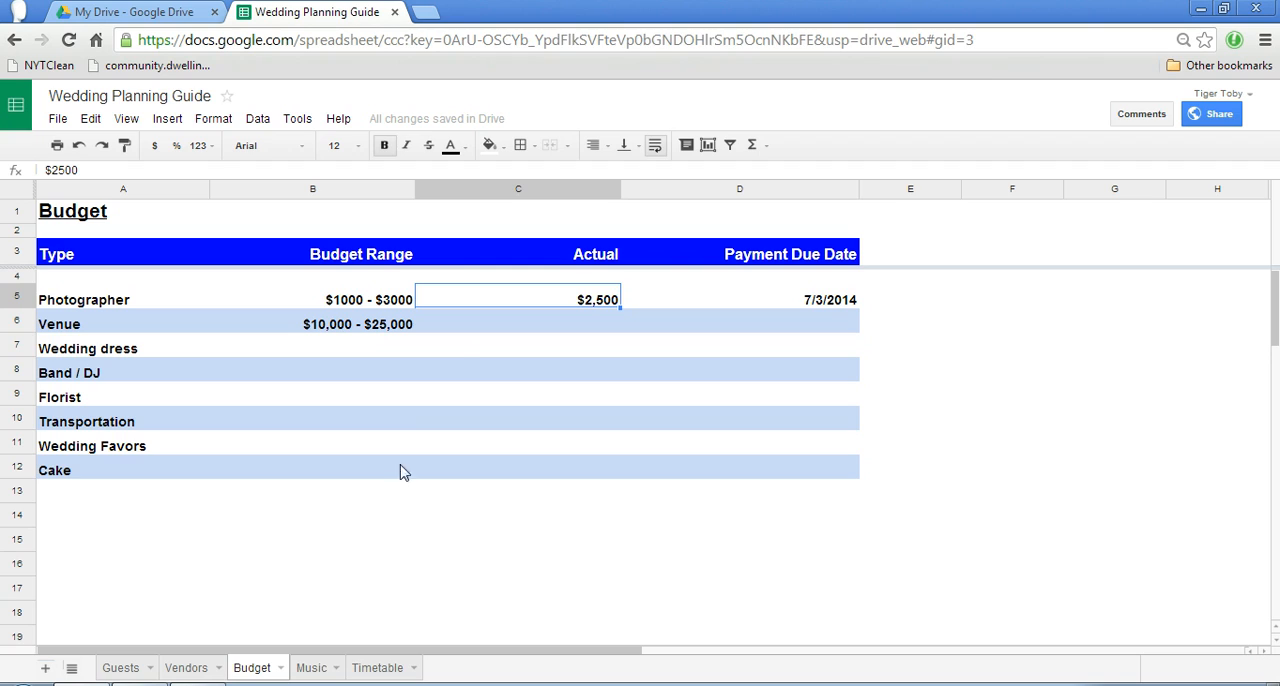
mouse_move(484, 376)
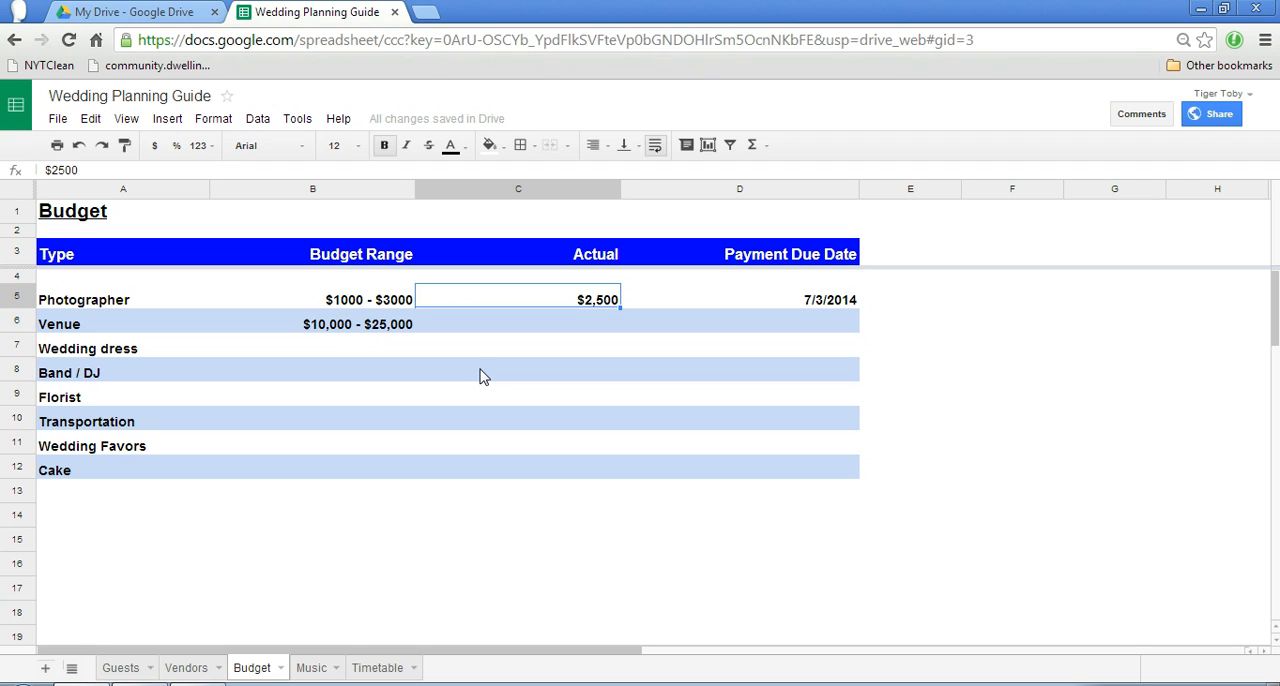
mouse_move(764, 282)
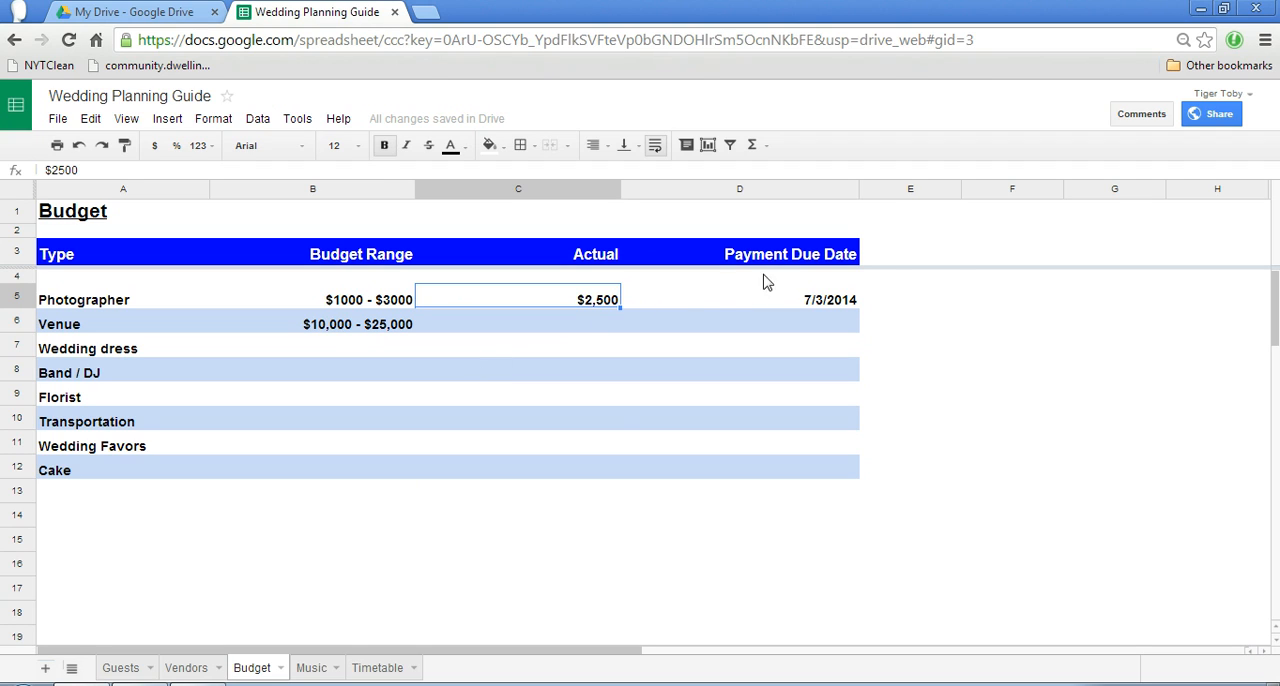
left_click(900, 252)
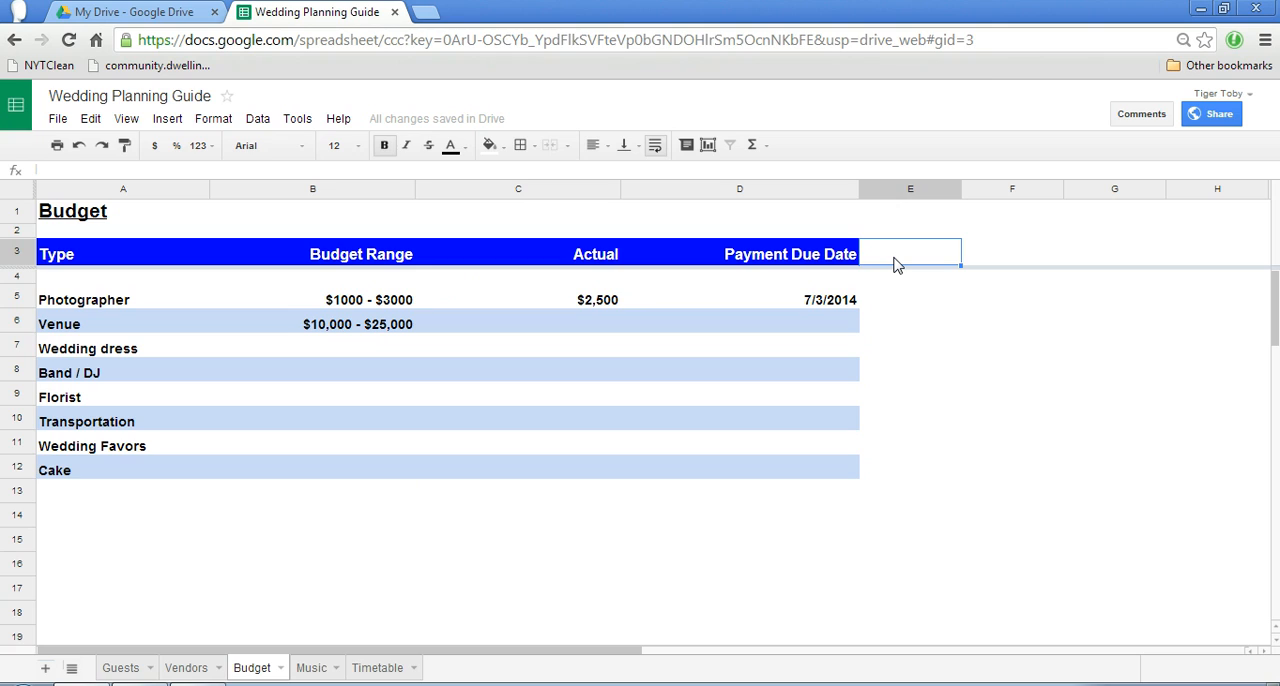
mouse_move(908, 268)
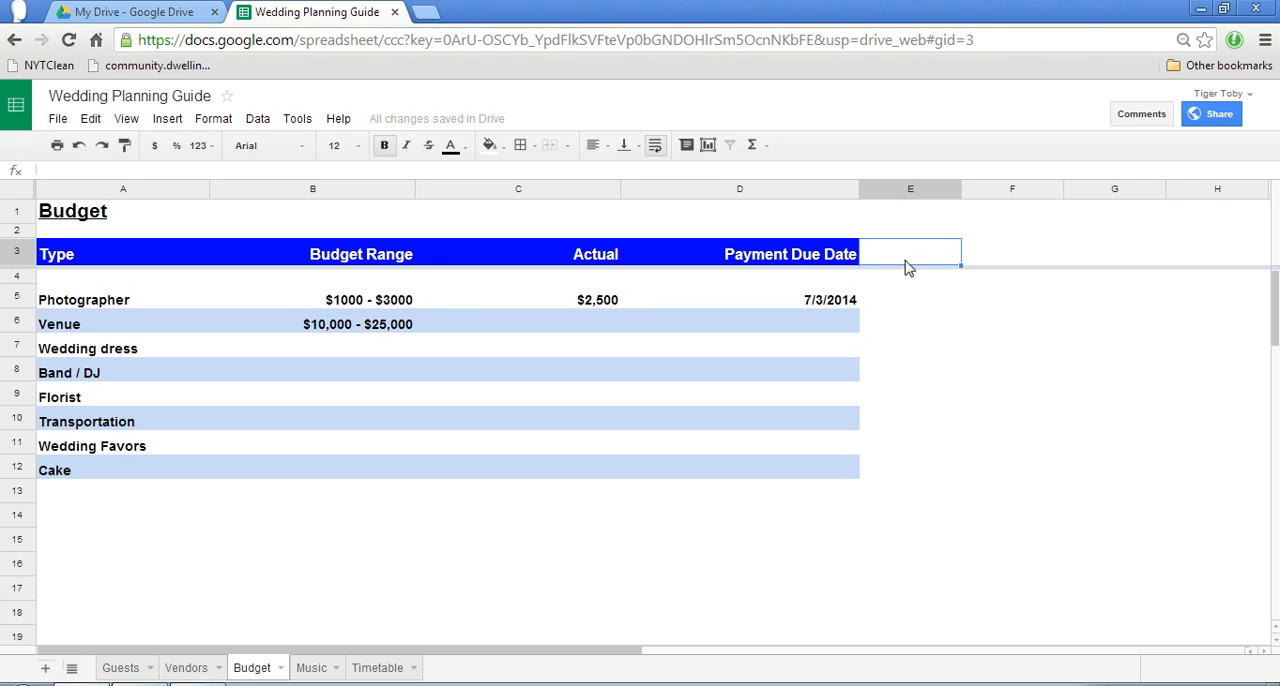
mouse_move(470, 406)
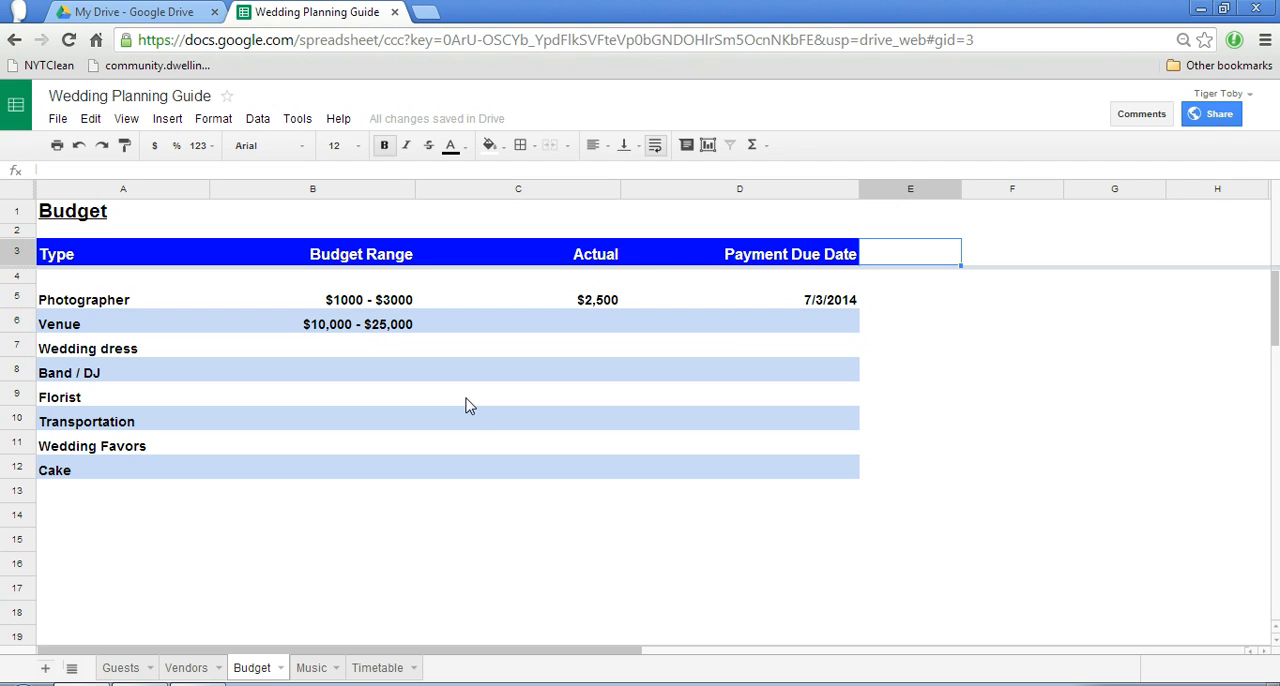
mouse_move(300, 668)
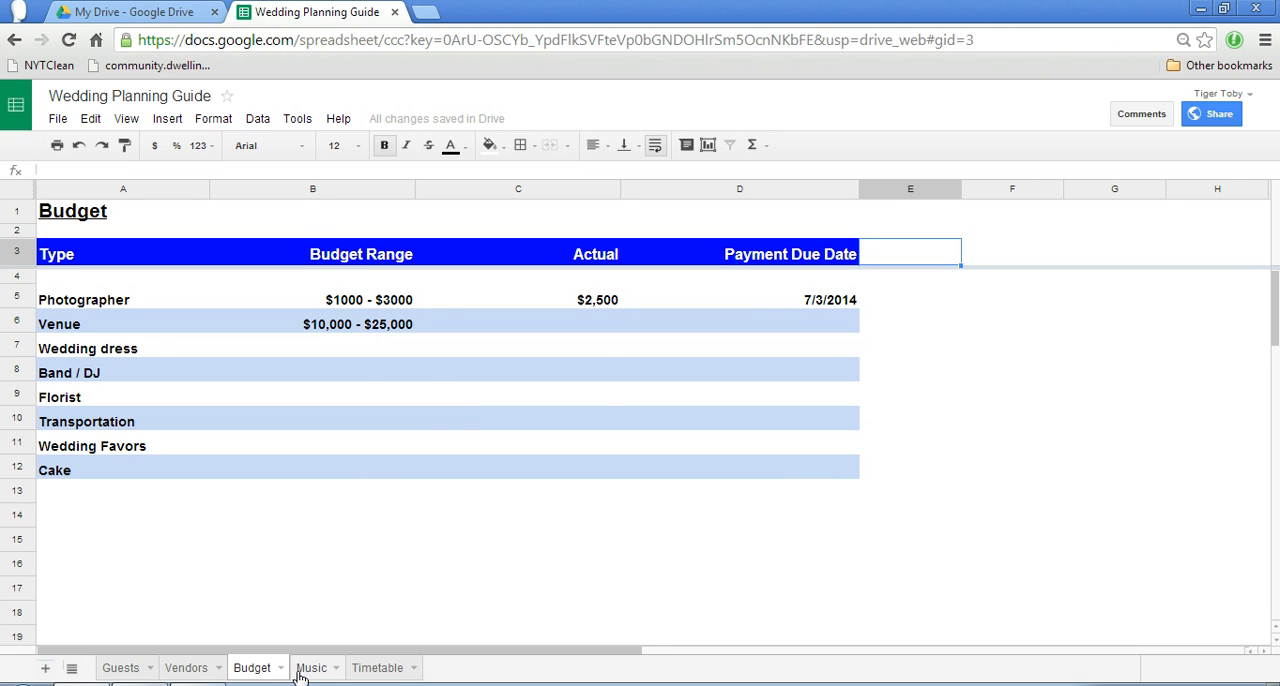
Show the Music sheet with event tracks, artists and the Do Not Play List
left_click(312, 668)
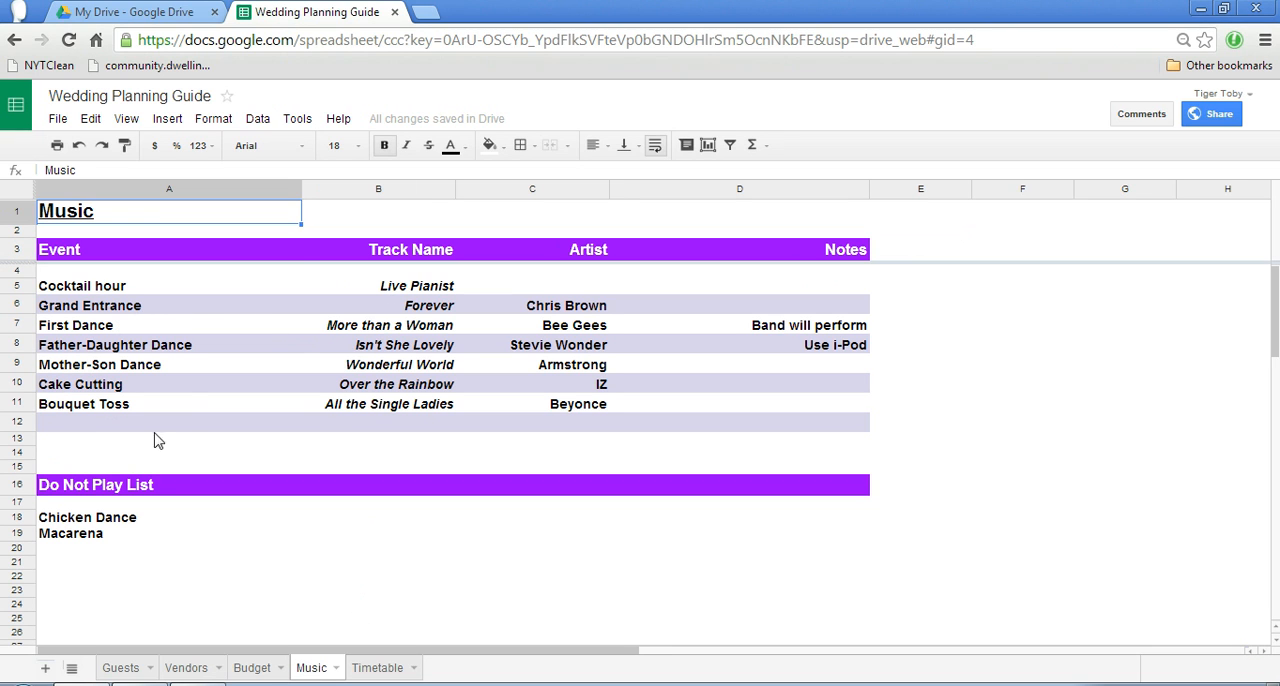
mouse_move(308, 312)
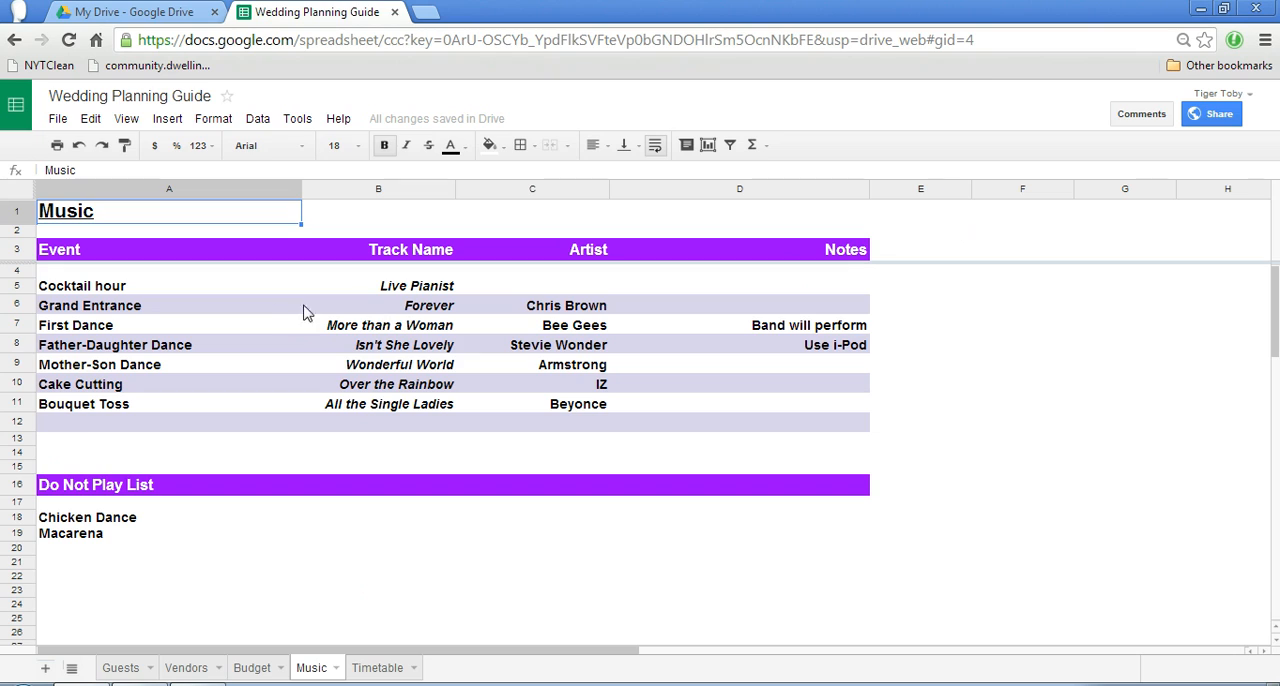
mouse_move(64, 302)
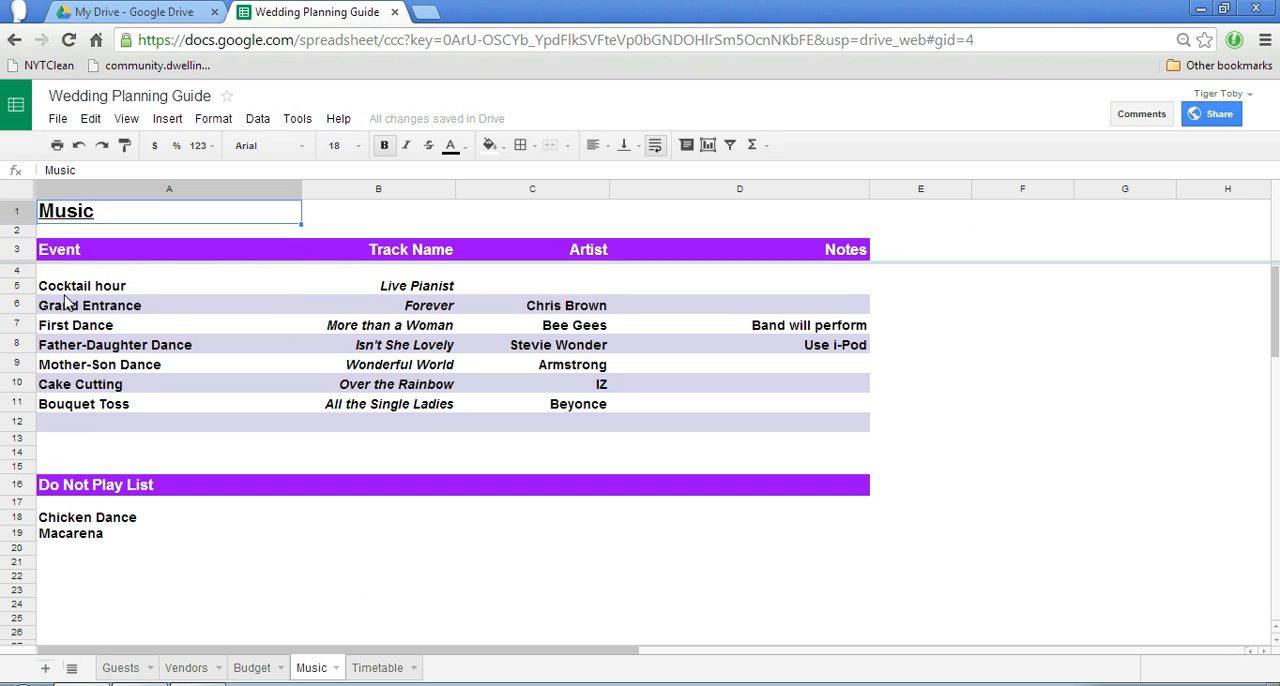
mouse_move(84, 308)
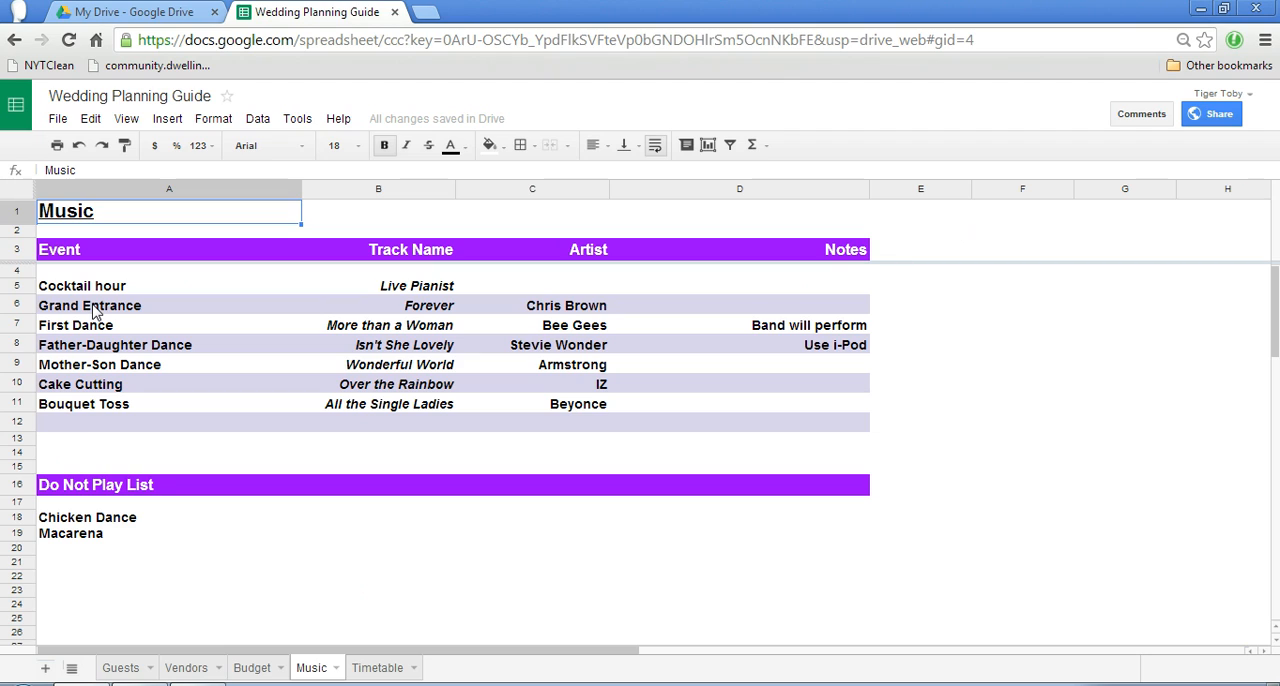
mouse_move(120, 592)
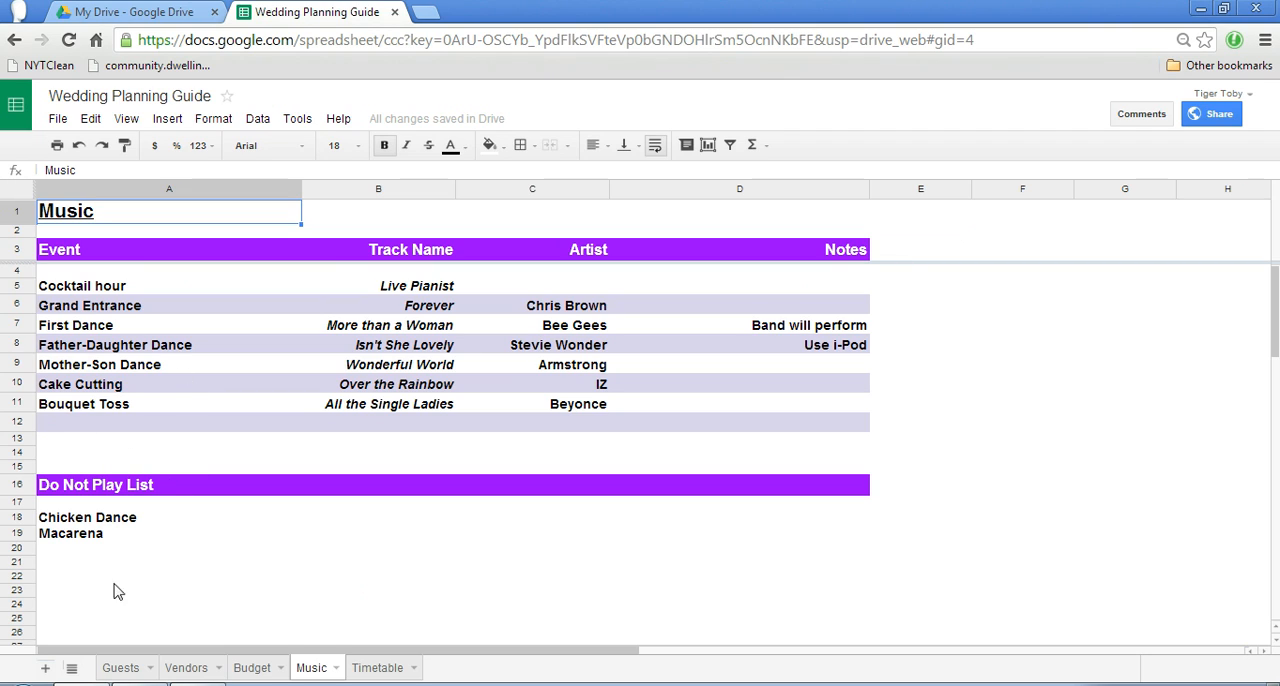
mouse_move(164, 548)
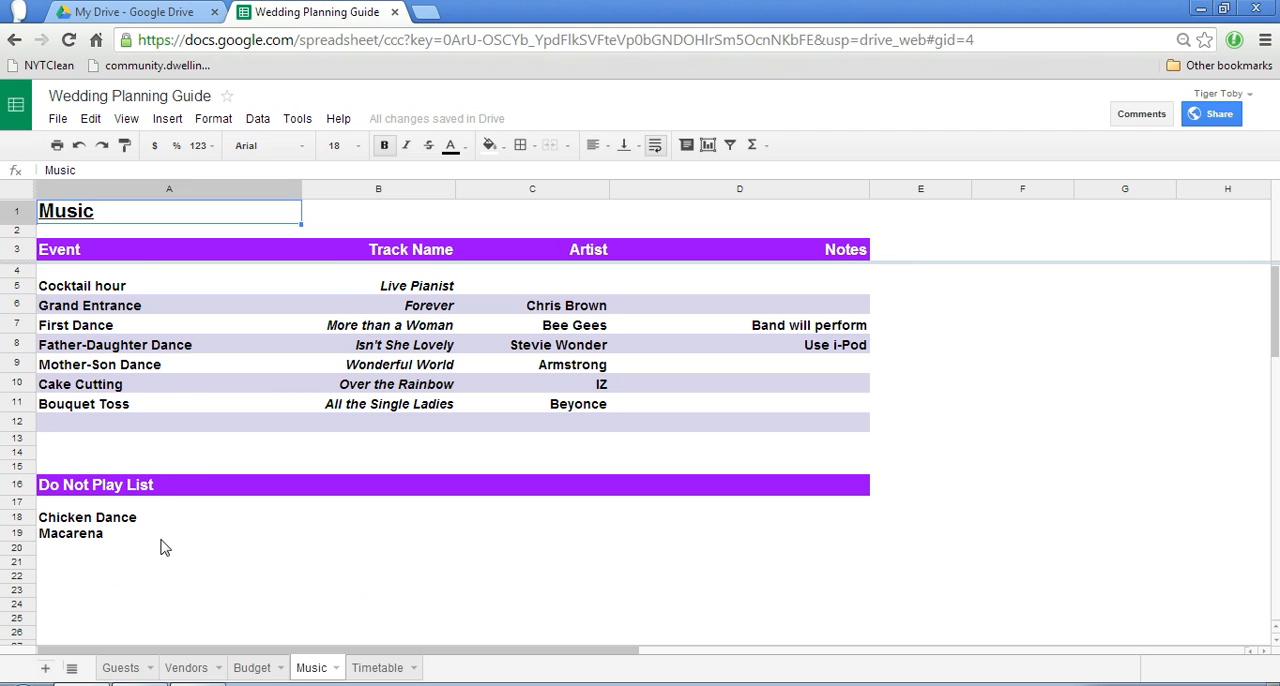
mouse_move(182, 552)
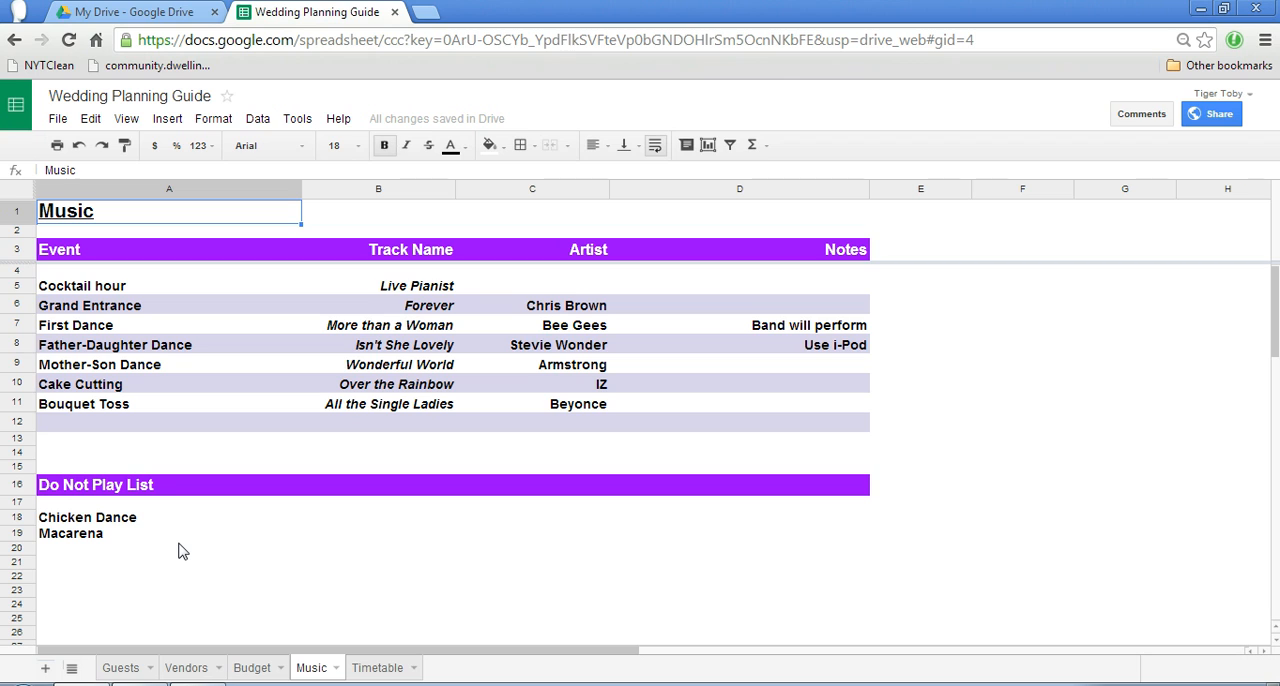
mouse_move(394, 672)
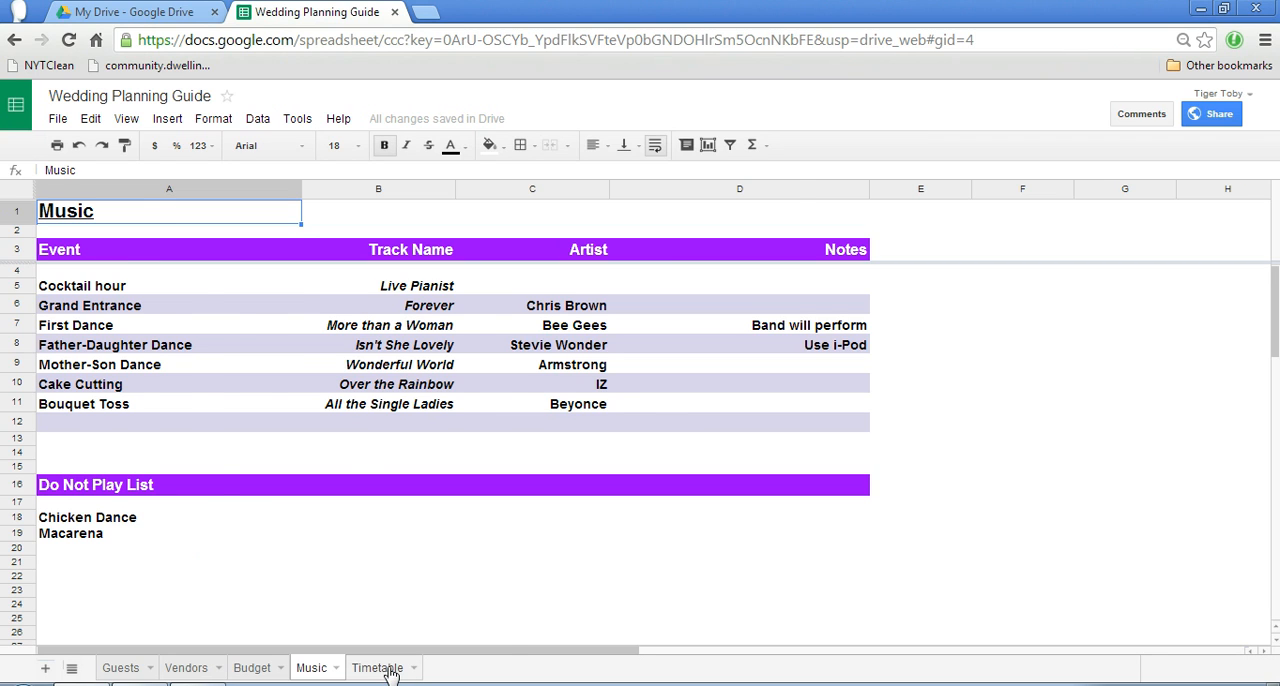
Show the Wedding Day Timetable from 10:00 AM hair and make-up to the 7:20 PM first dance
left_click(382, 666)
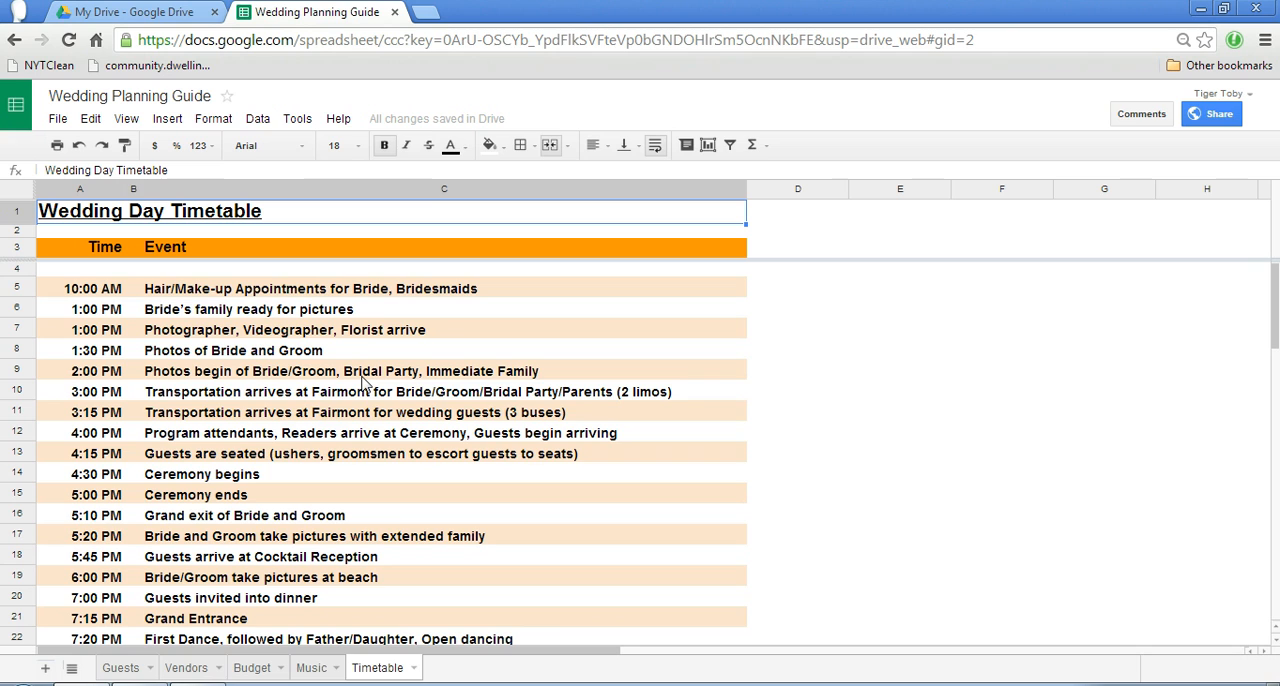
mouse_move(324, 360)
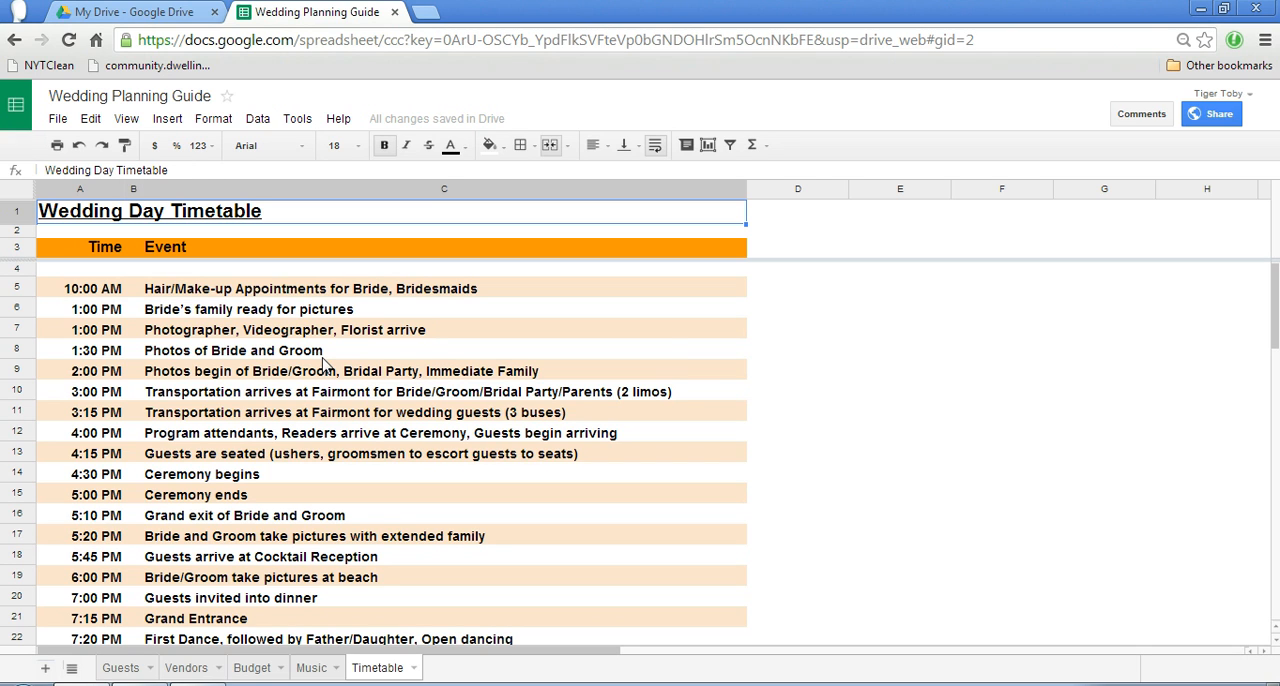
scroll("down", 3)
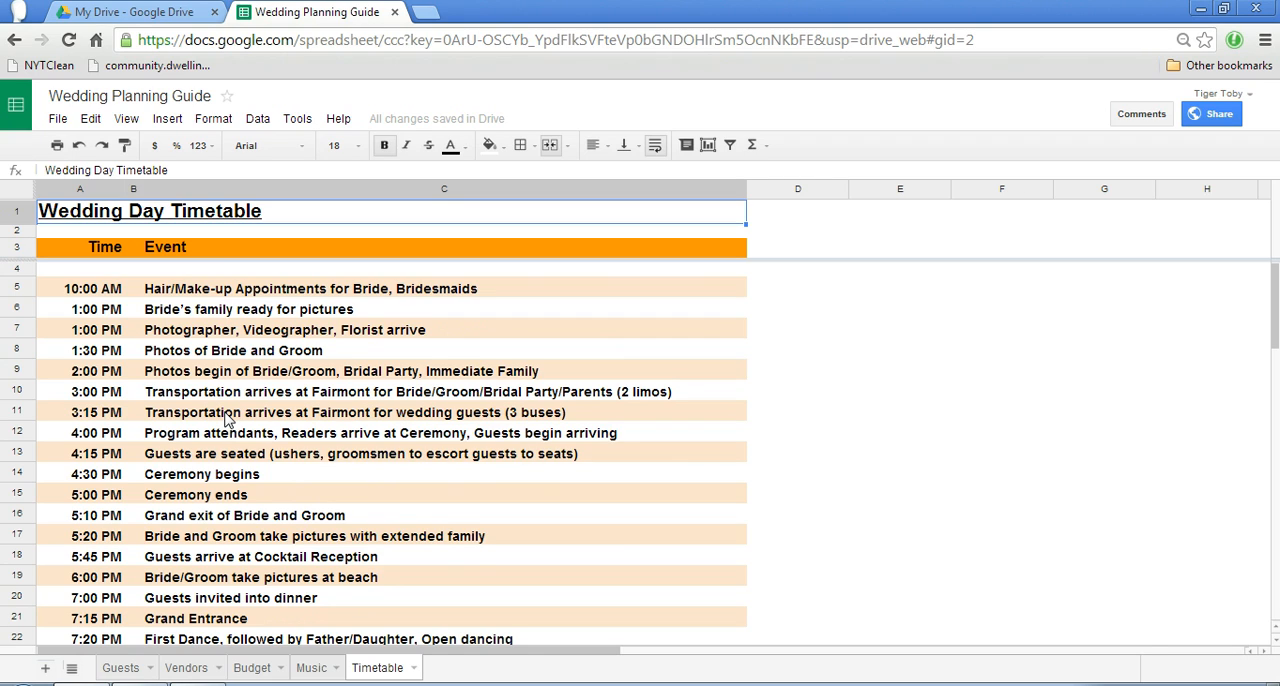
mouse_move(288, 568)
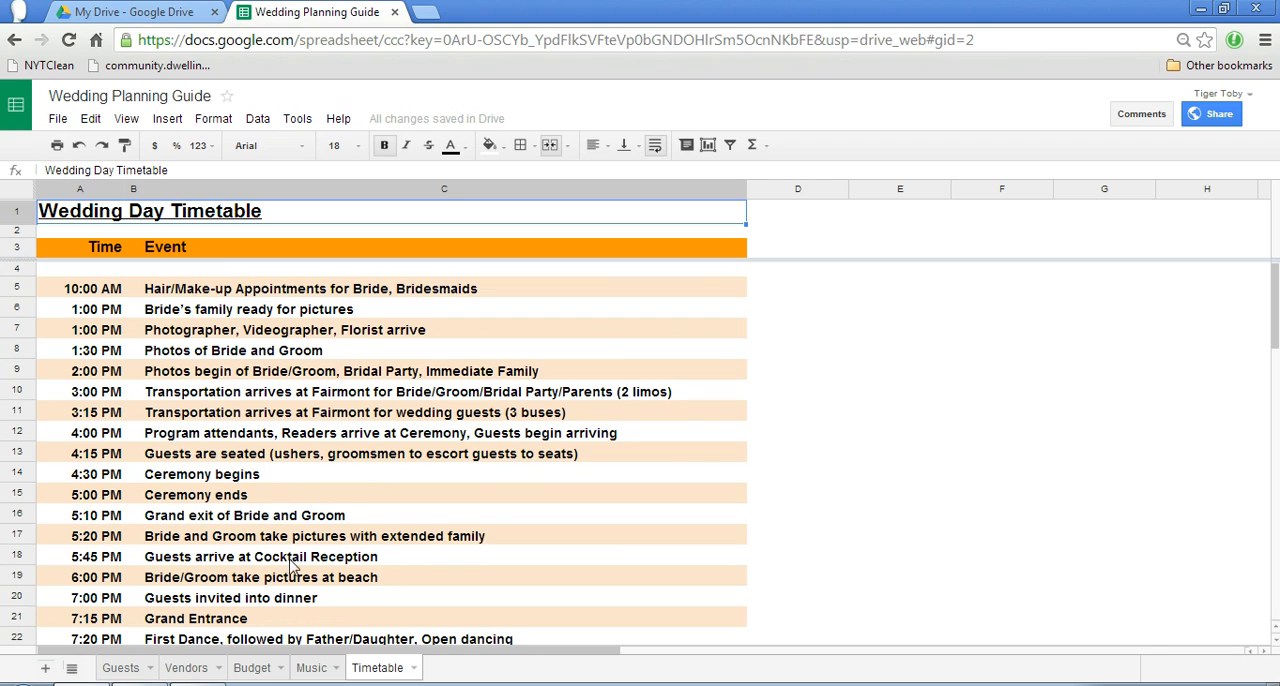
mouse_move(320, 668)
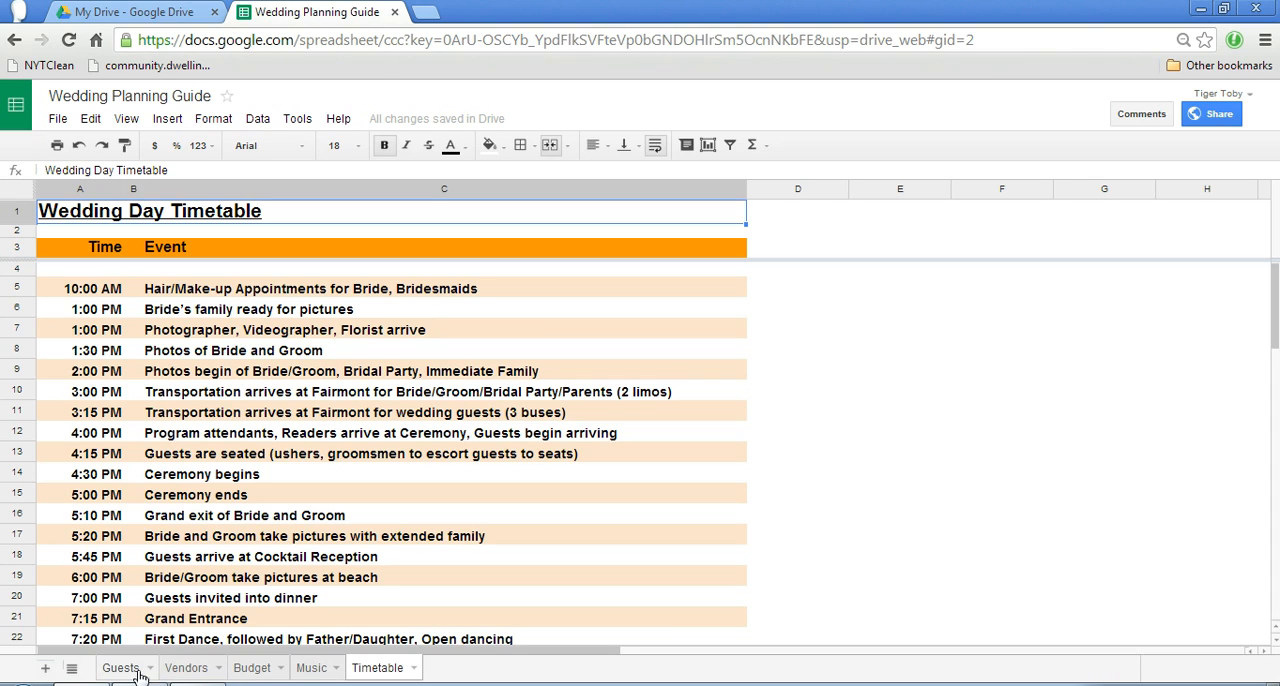
Return to the Guests sheet showing four guests with totals of 2, 1 and 3
left_click(120, 668)
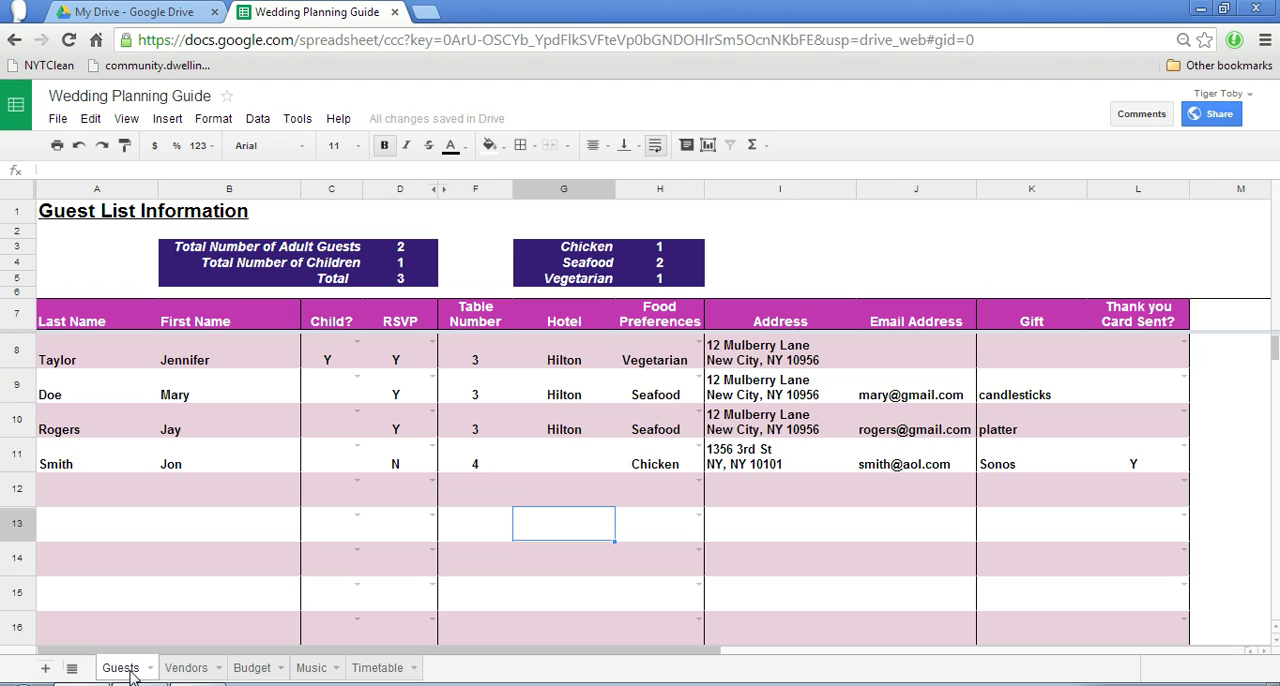
mouse_move(132, 672)
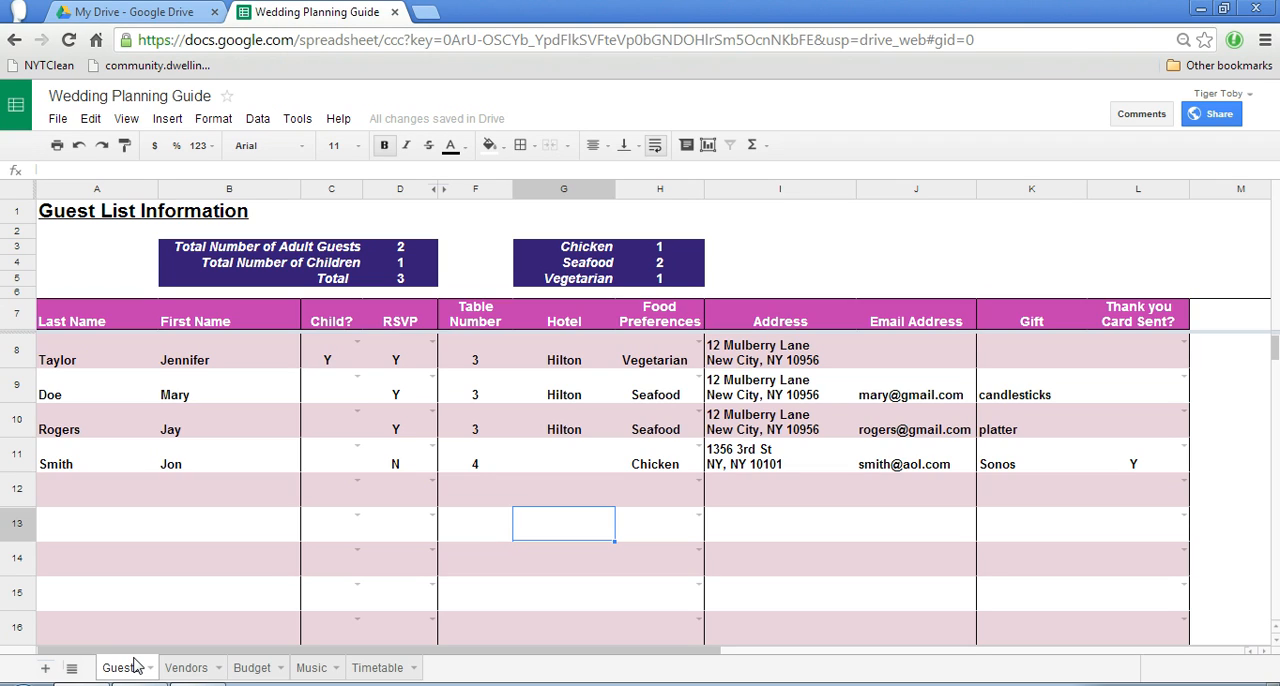